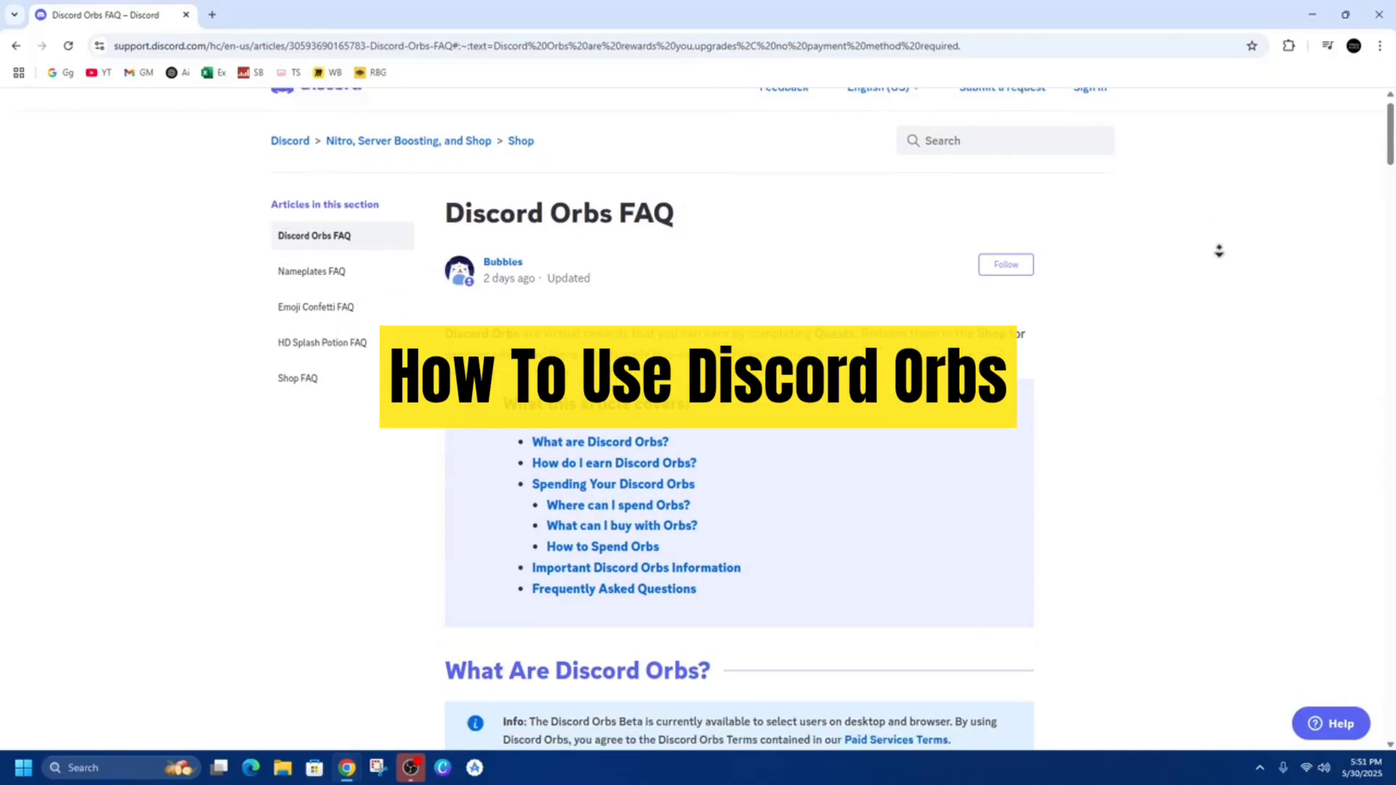
pyautogui.scroll(-3)
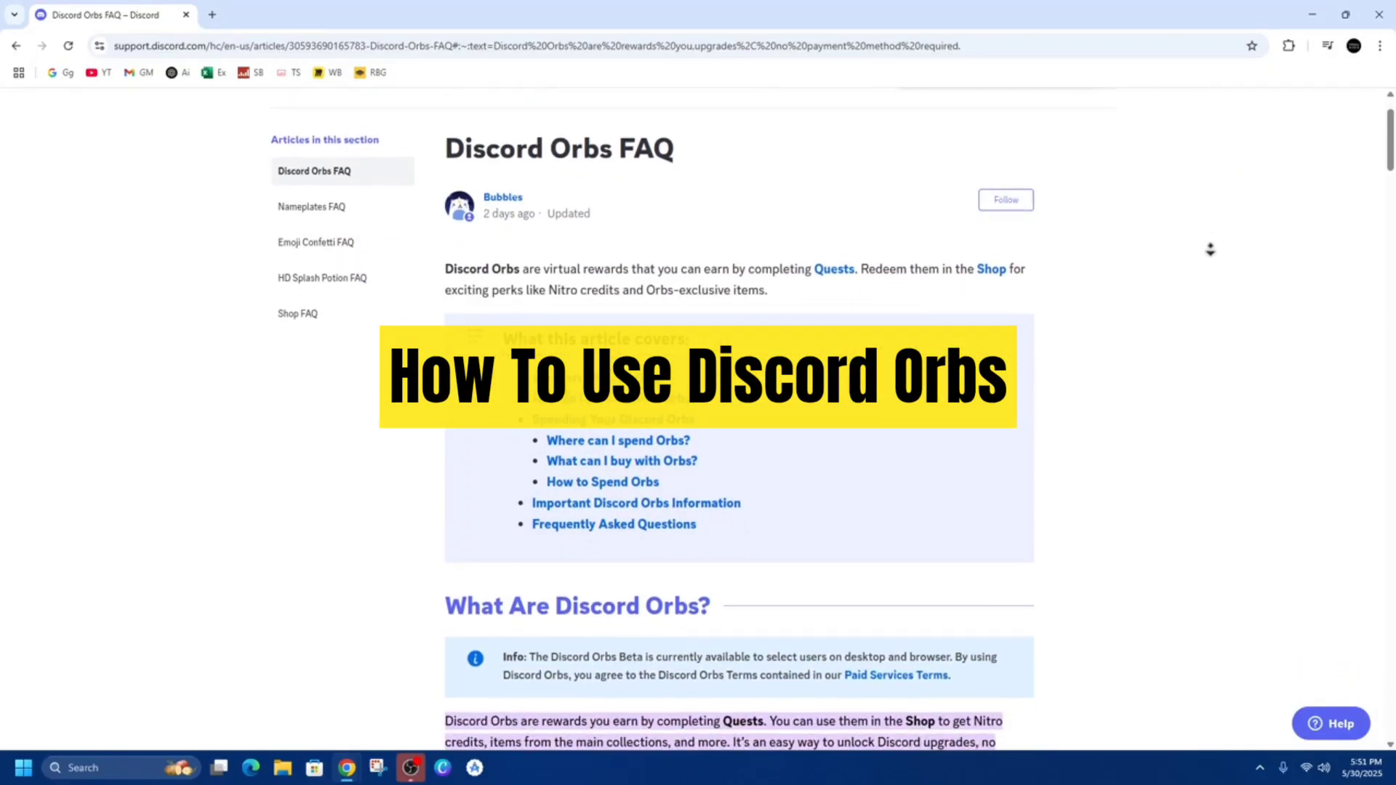
pyautogui.scroll(-3)
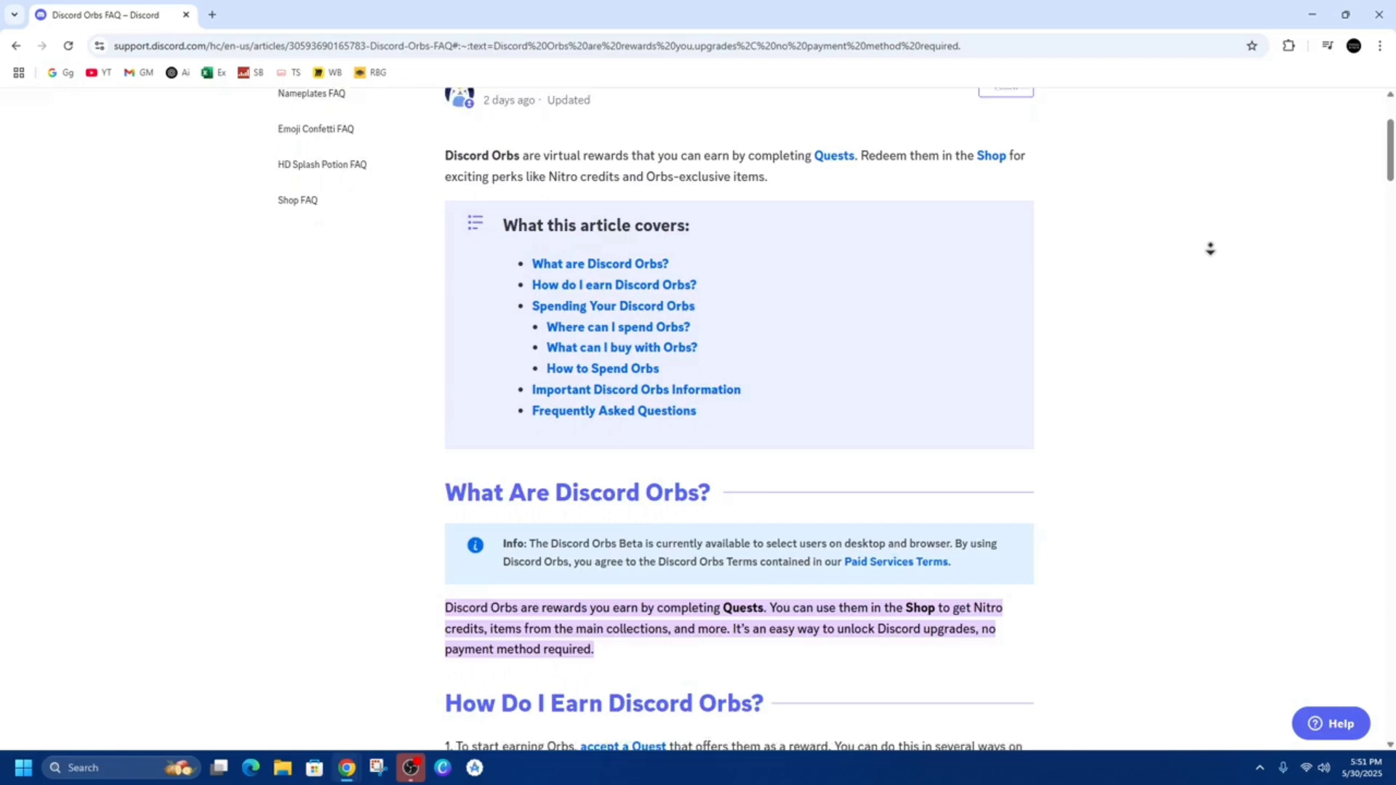
pyautogui.scroll(-3)
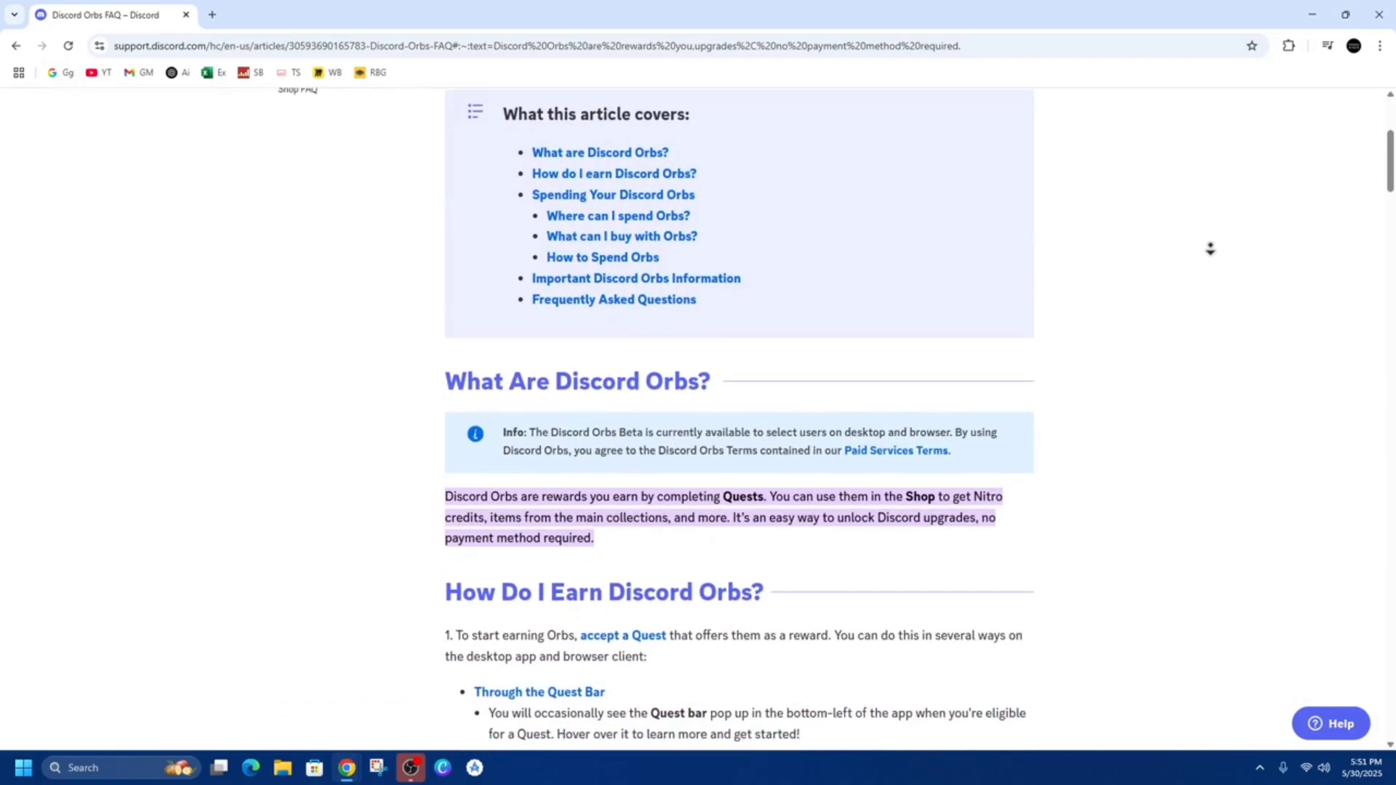
pyautogui.scroll(-3)
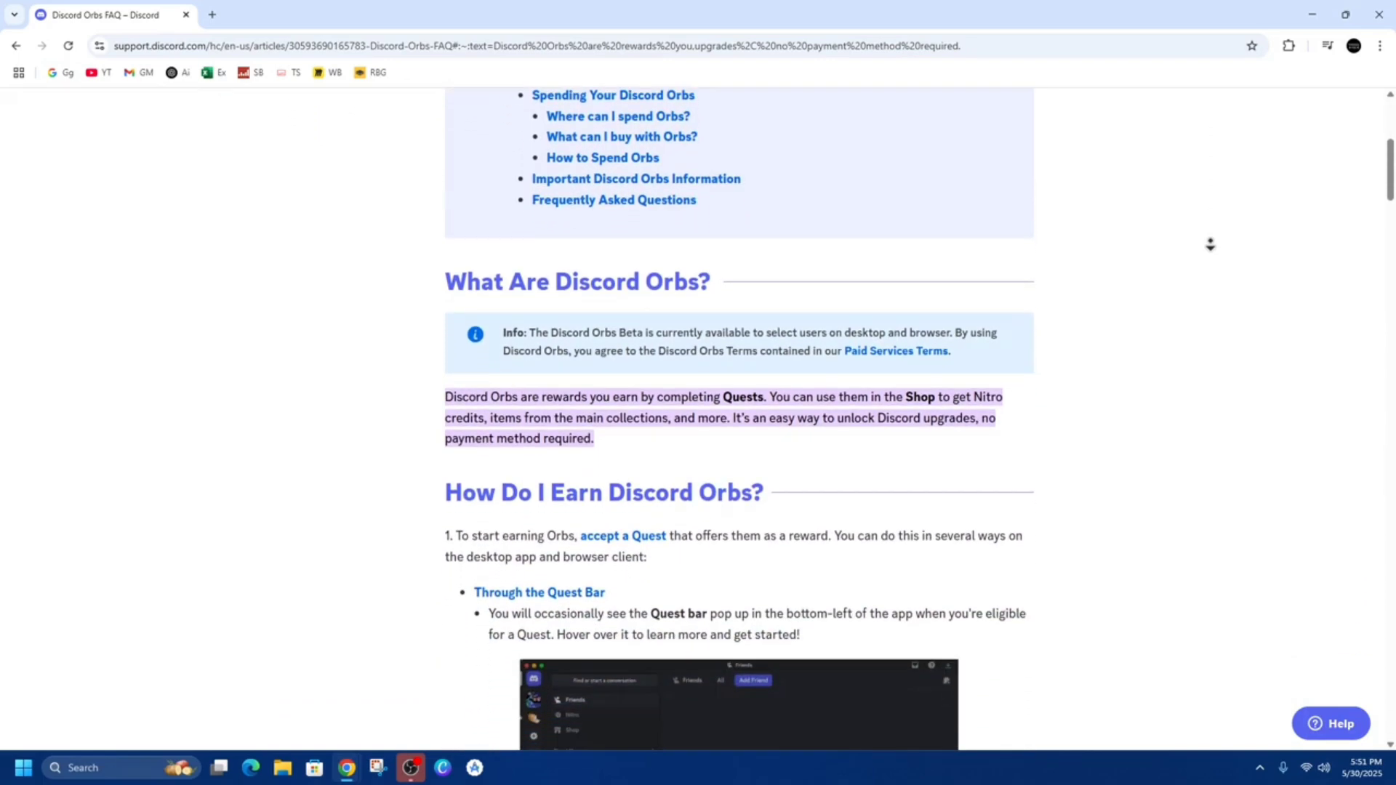
pyautogui.scroll(-3)
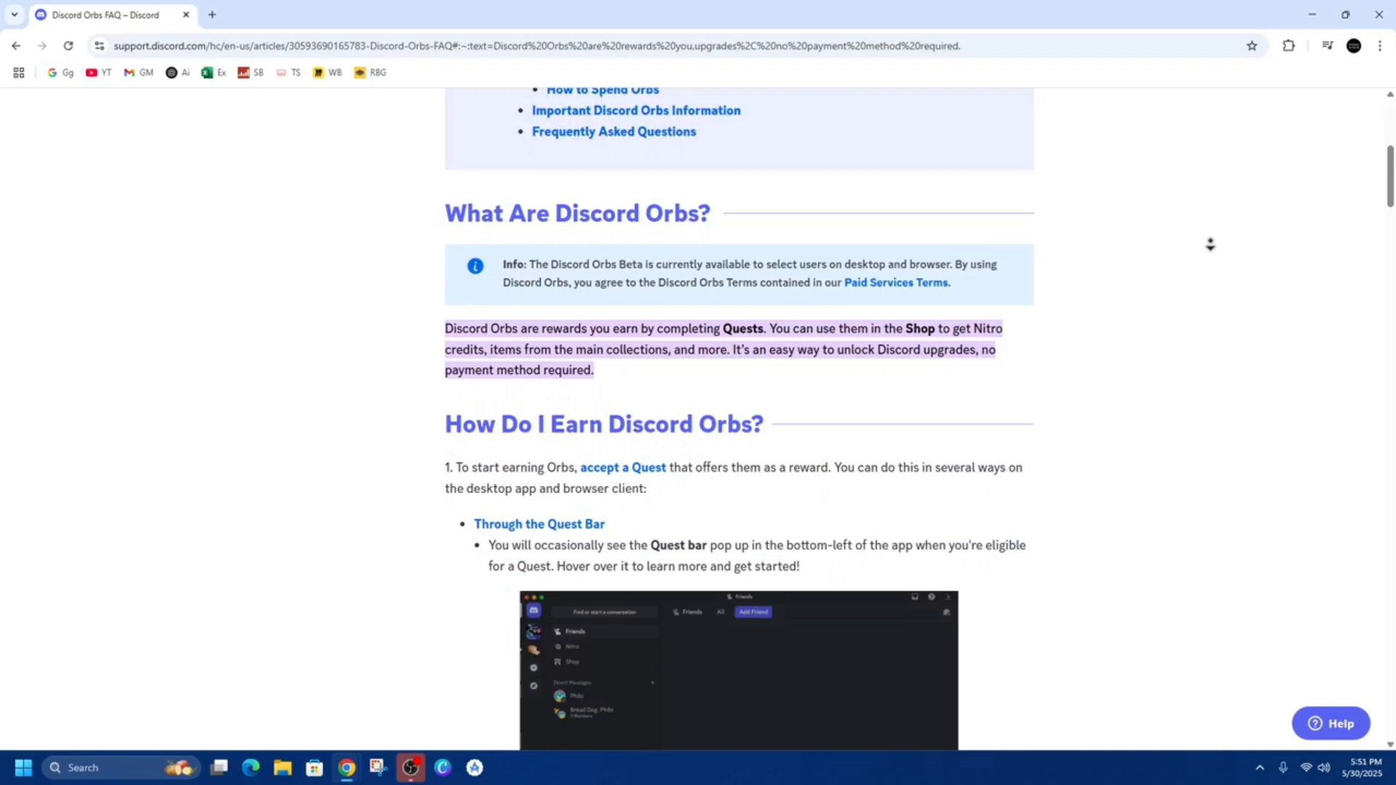
pyautogui.scroll(-3)
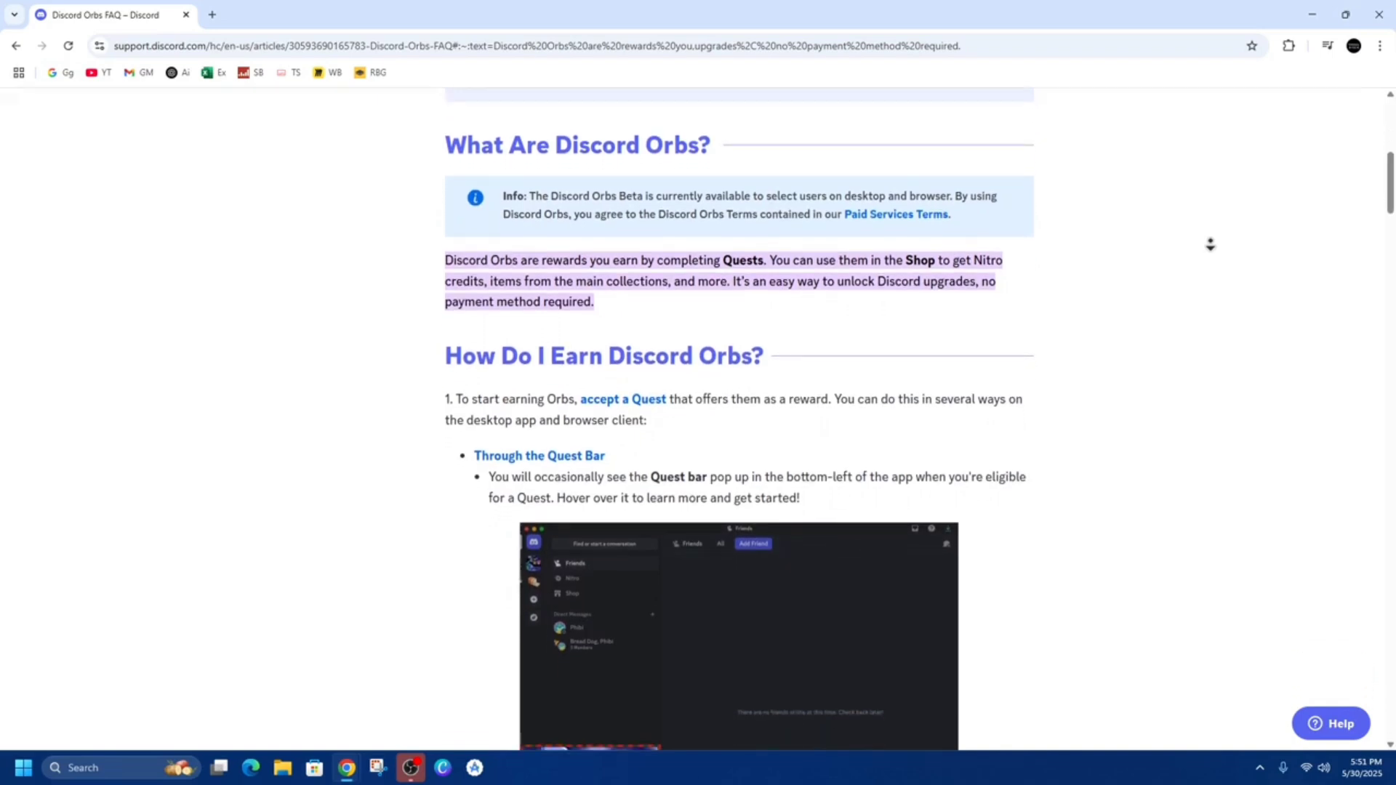
pyautogui.scroll(-3)
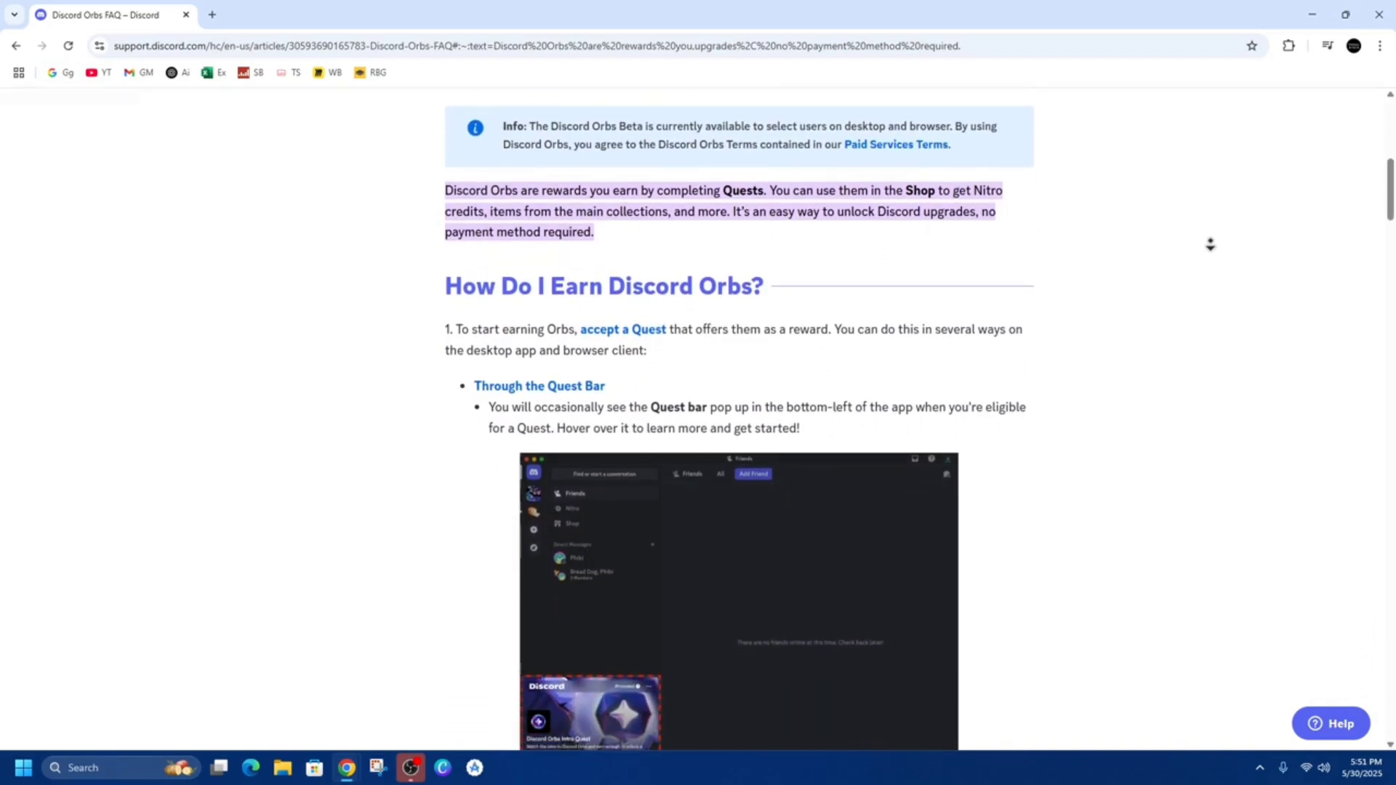
pyautogui.scroll(-3)
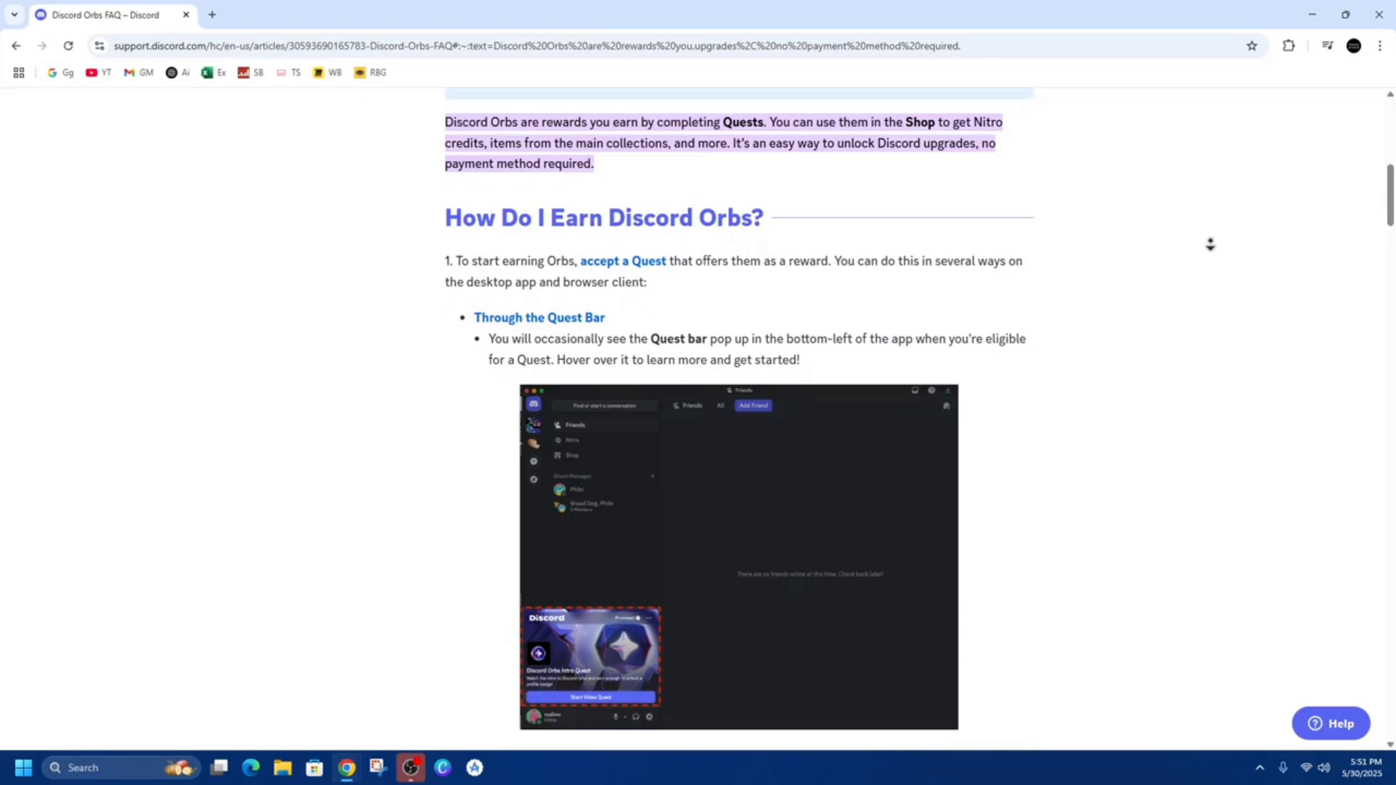
pyautogui.scroll(-3)
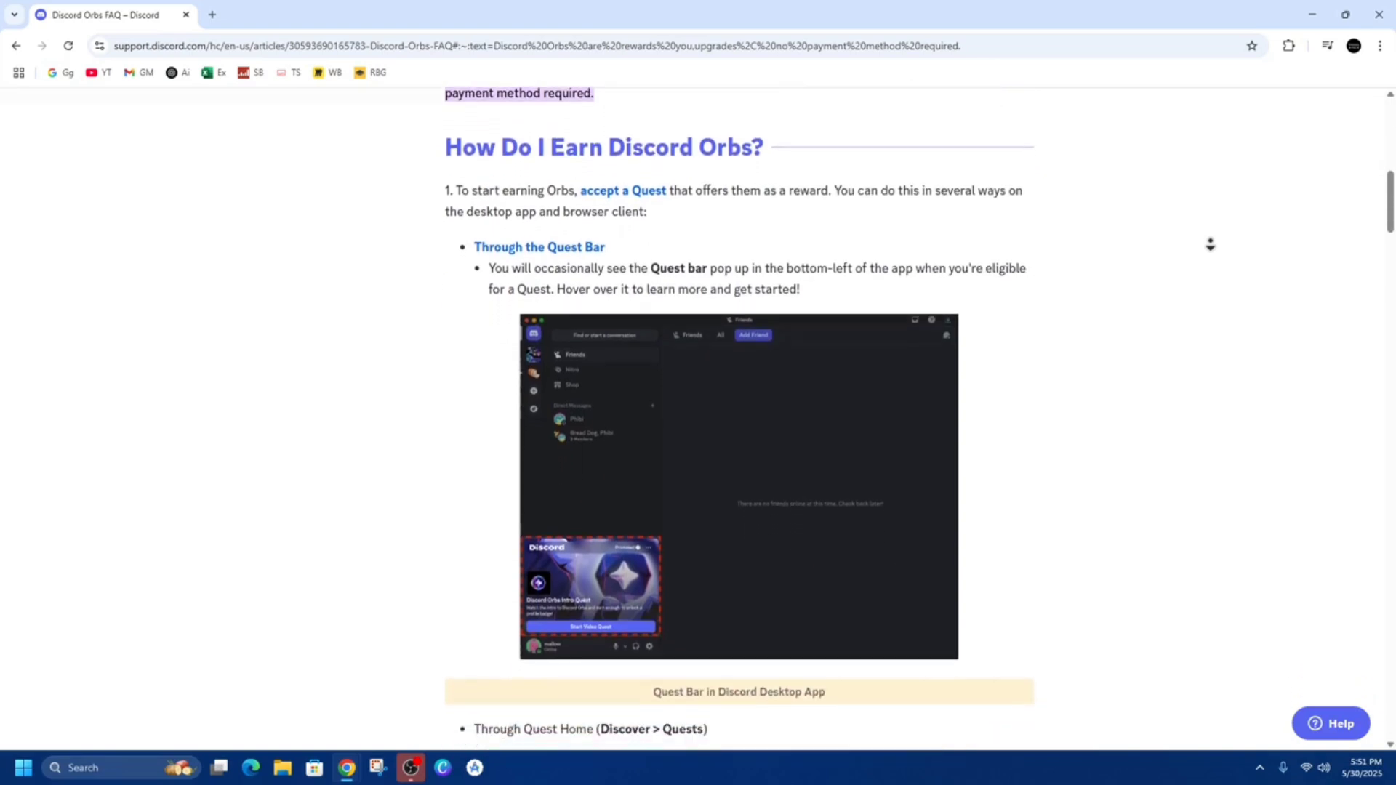
pyautogui.scroll(-3)
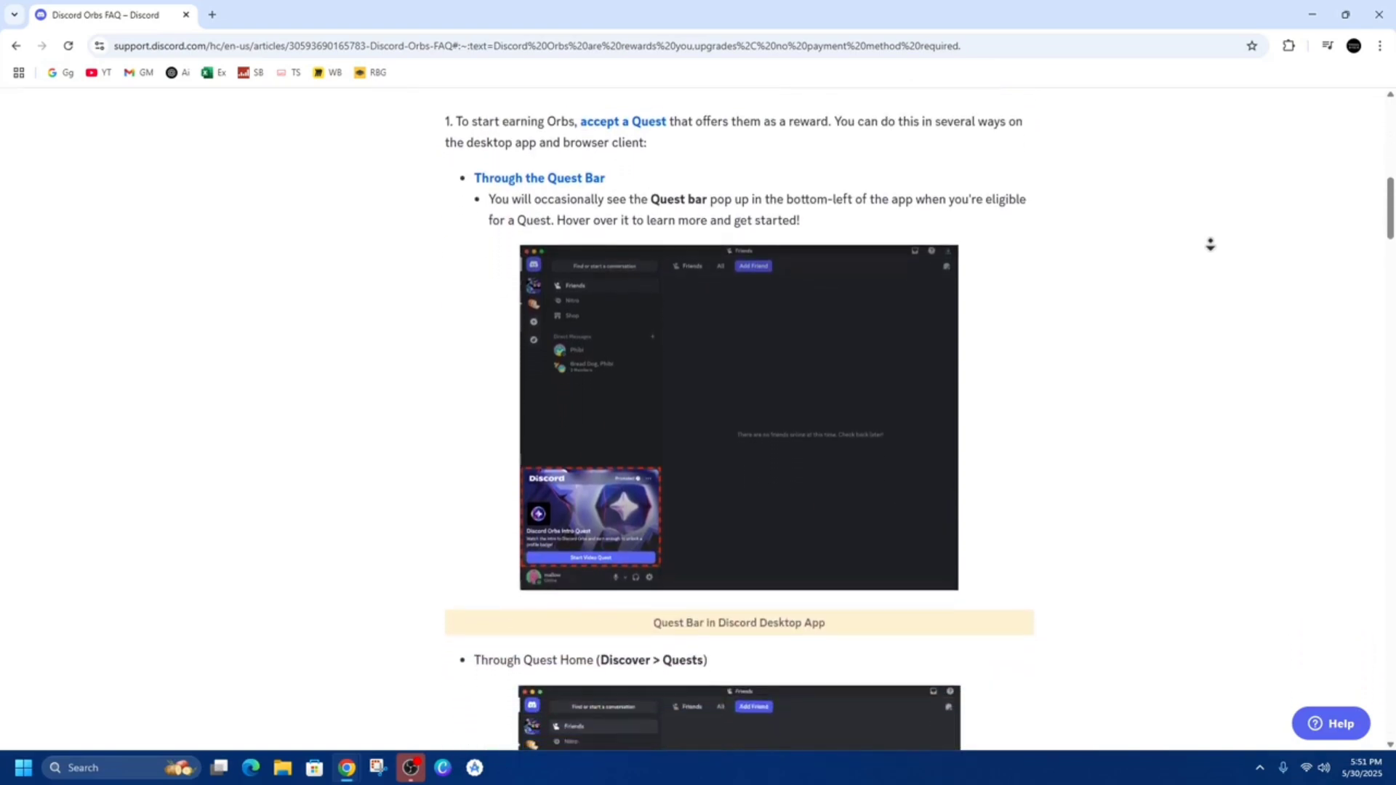
pyautogui.scroll(-3)
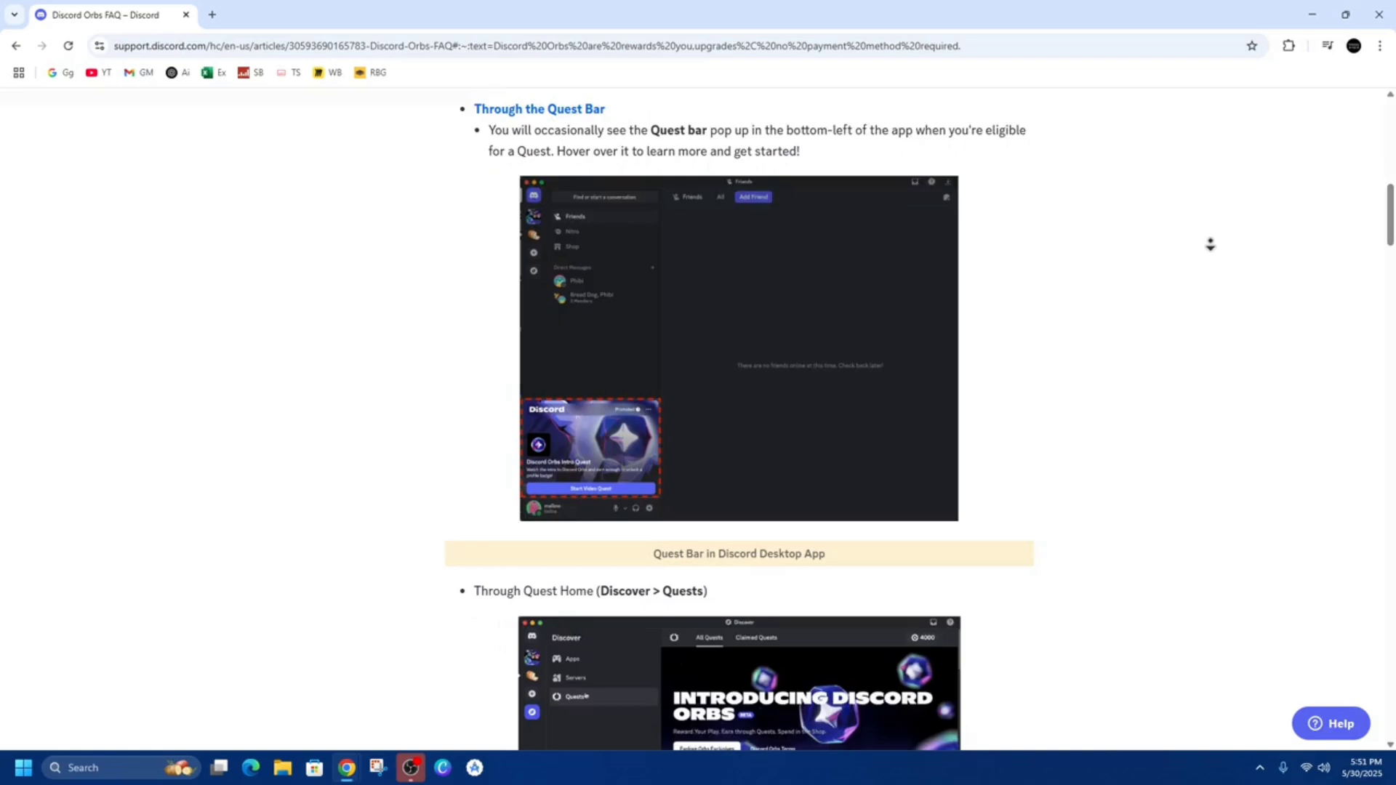
pyautogui.scroll(-3)
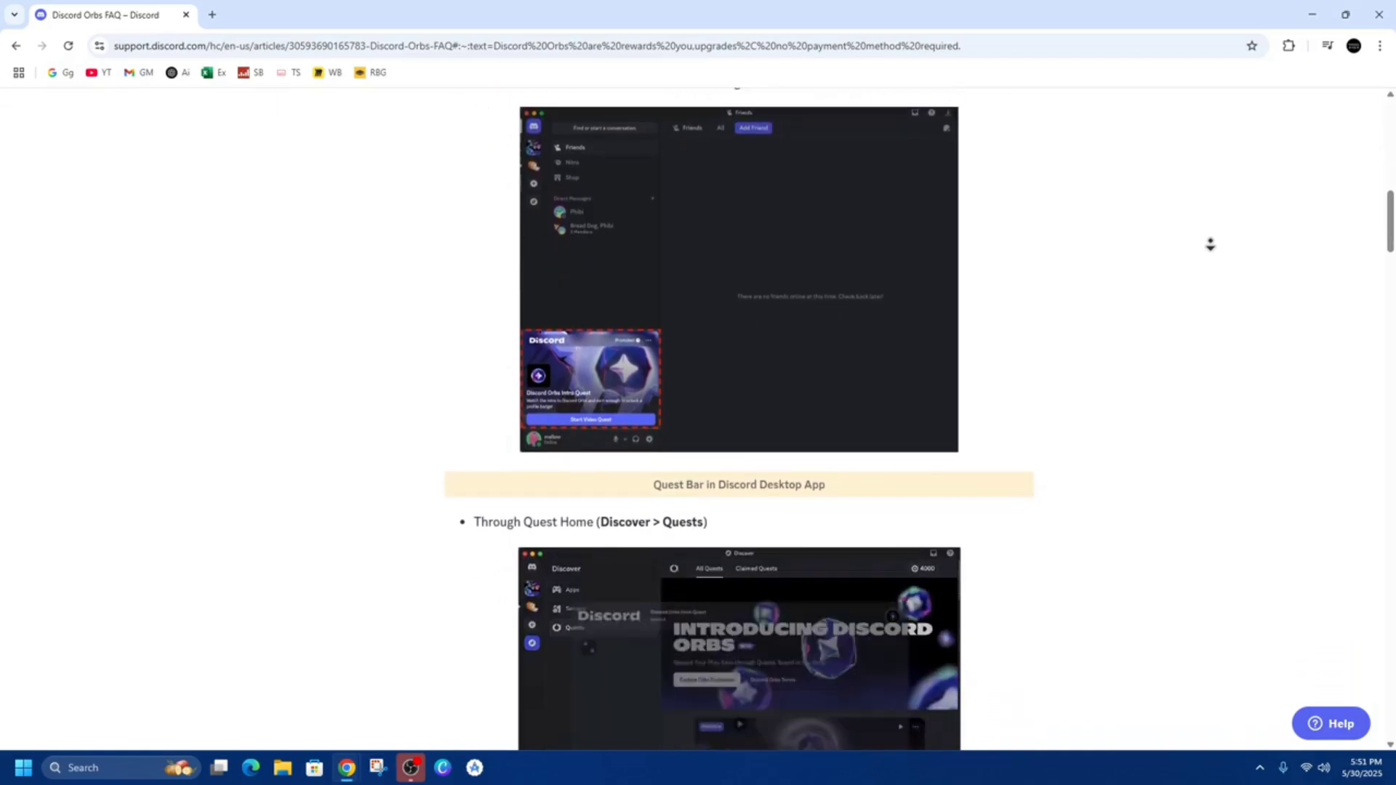
pyautogui.scroll(-3)
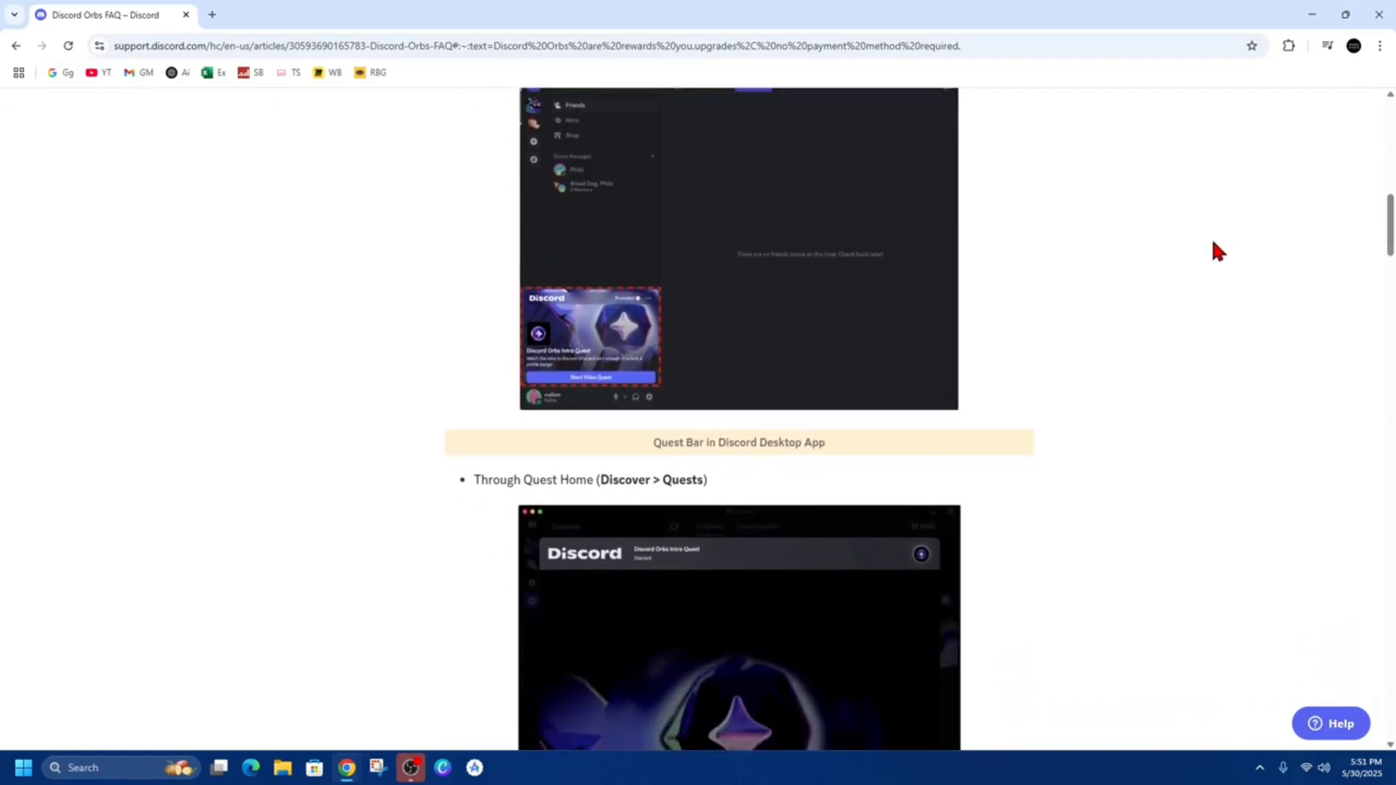
pyautogui.scroll(-3)
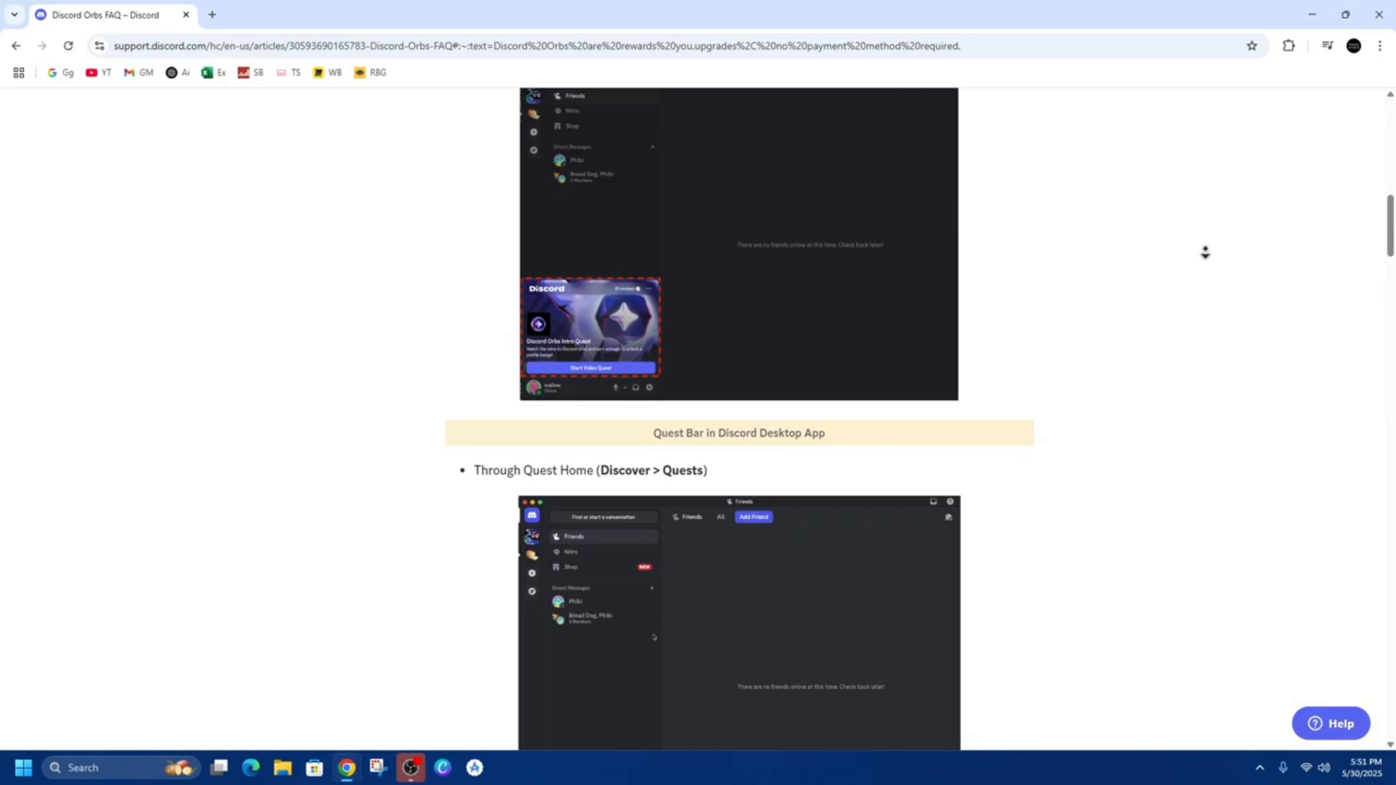
pyautogui.scroll(-3)
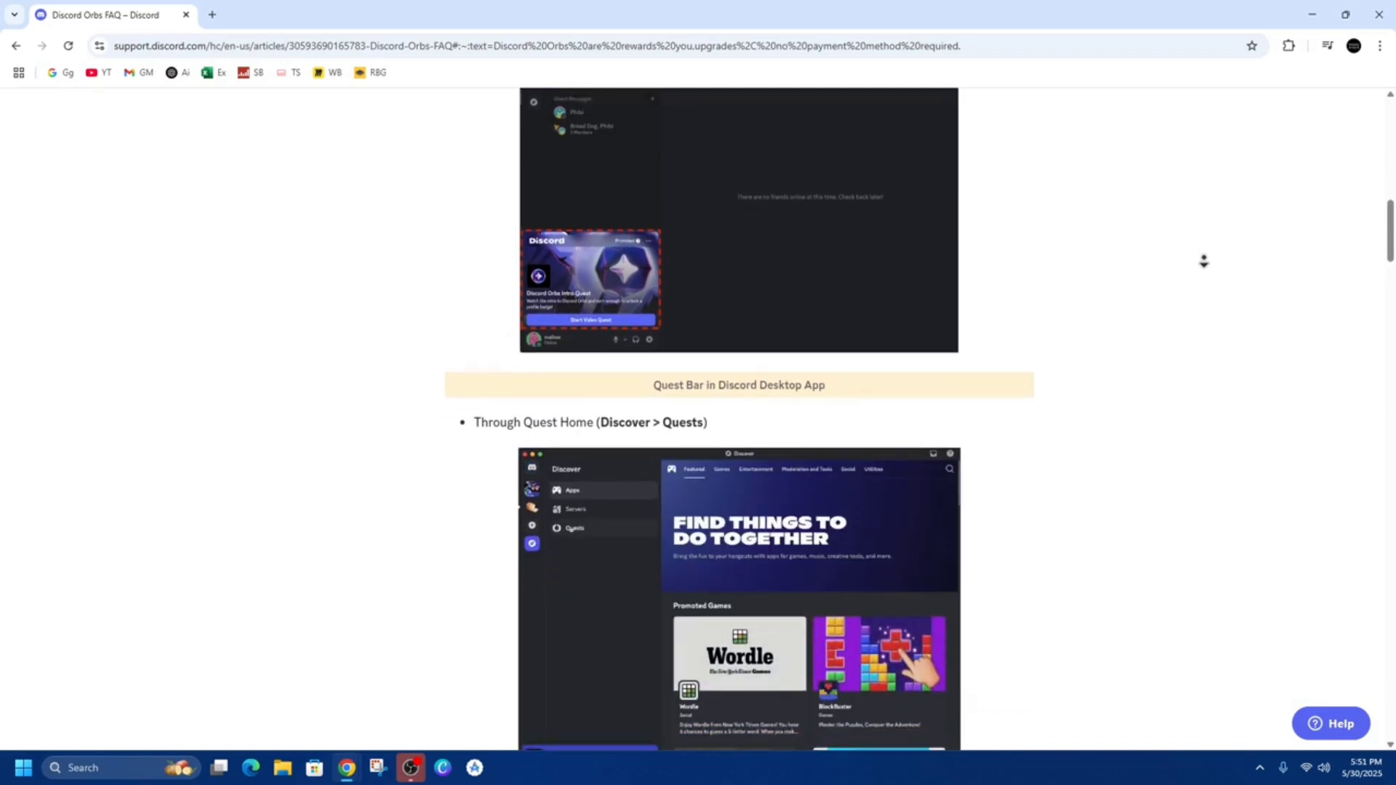
pyautogui.scroll(-3)
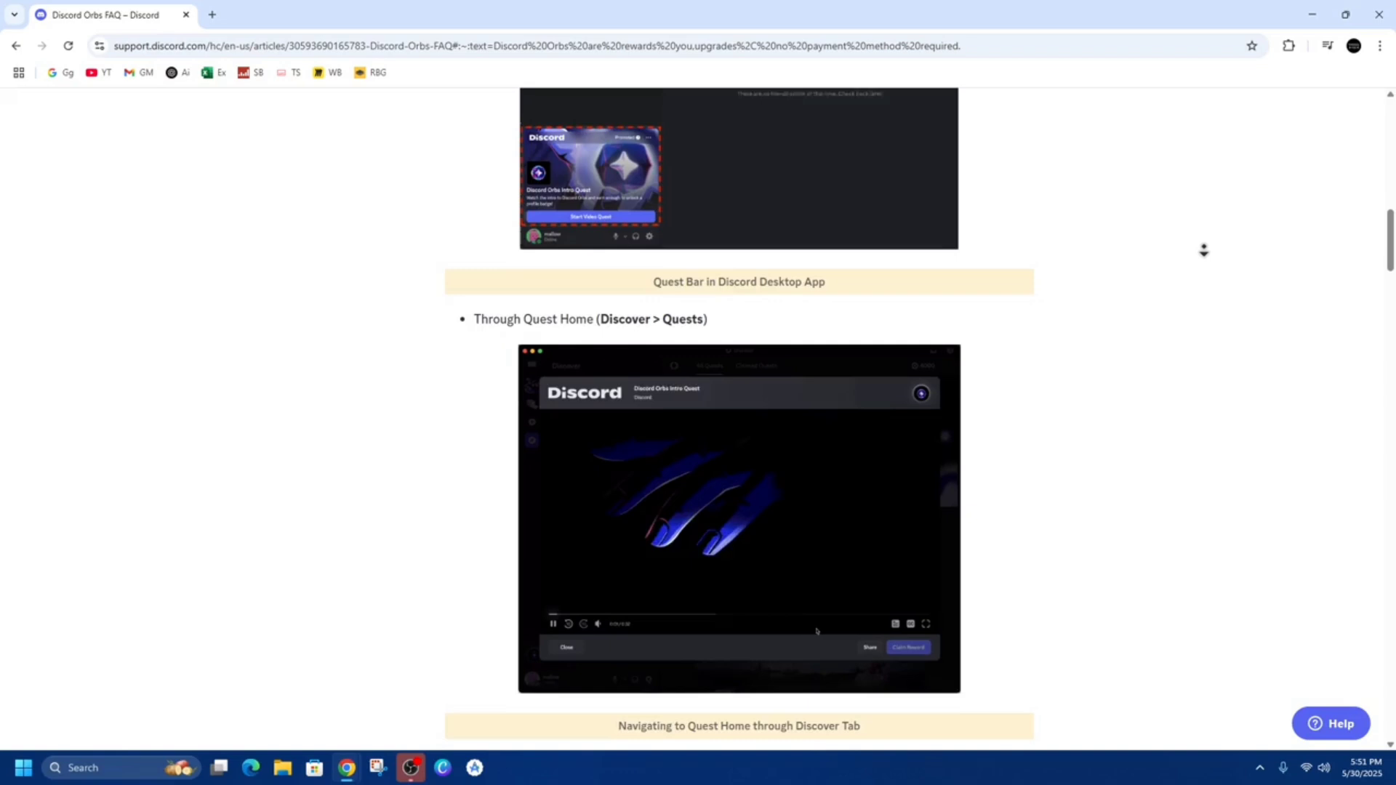
pyautogui.scroll(-3)
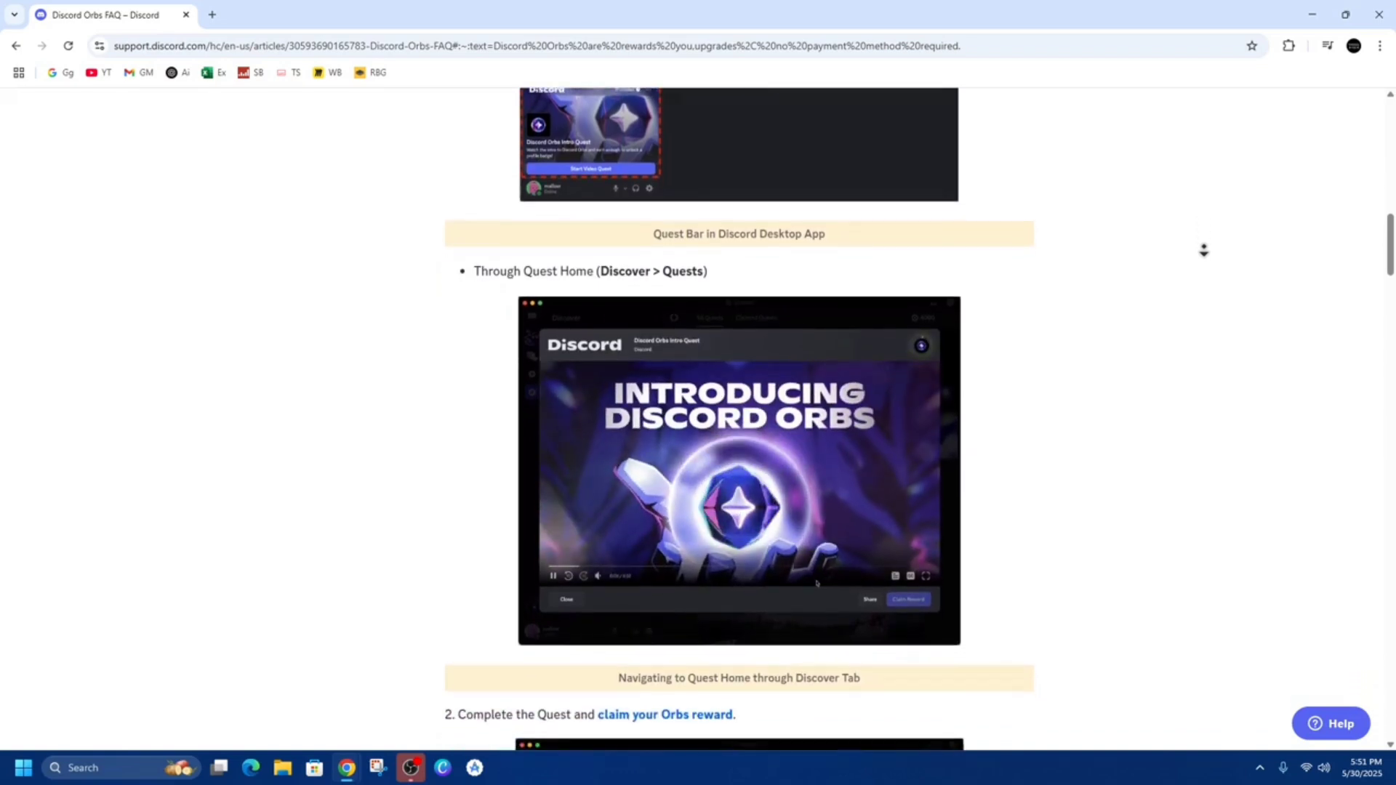
pyautogui.scroll(-3)
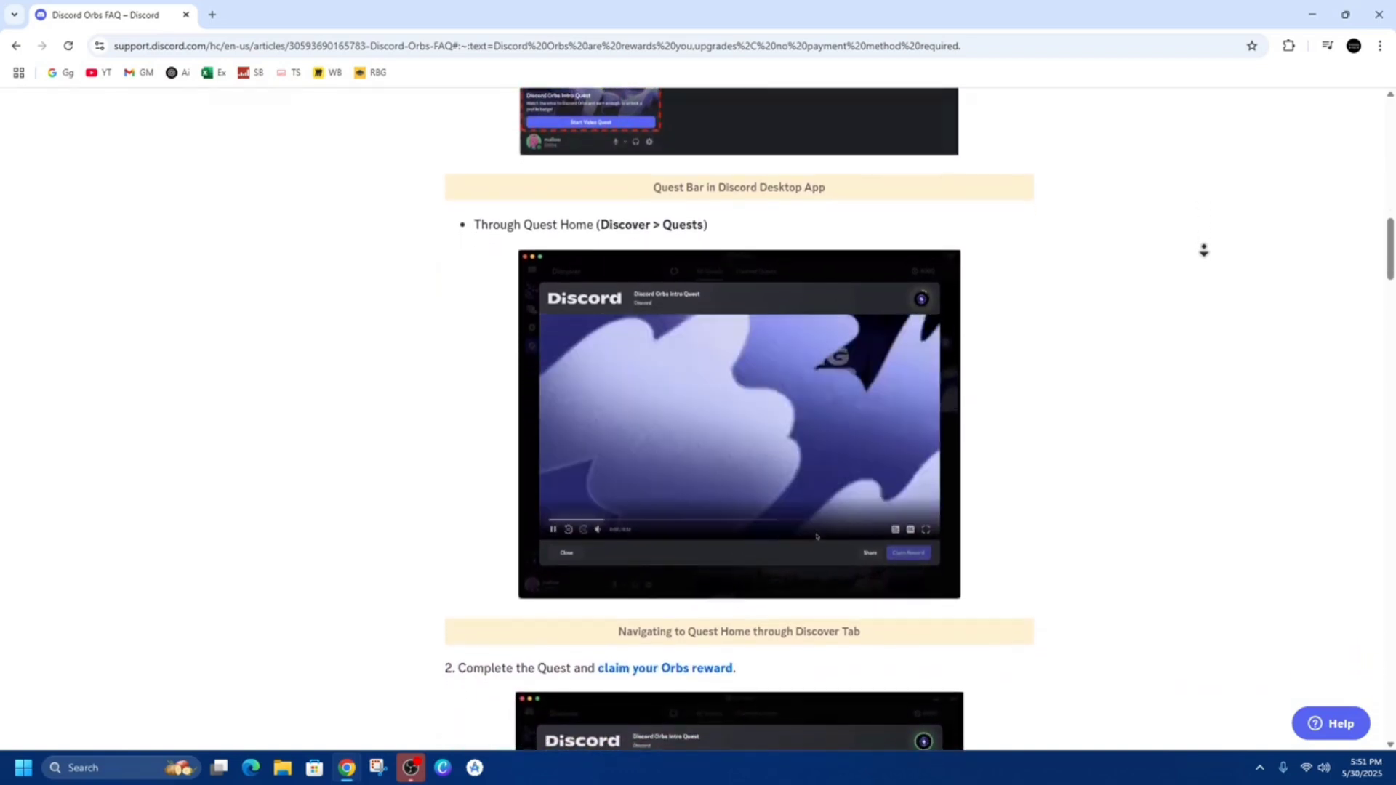
pyautogui.scroll(-3)
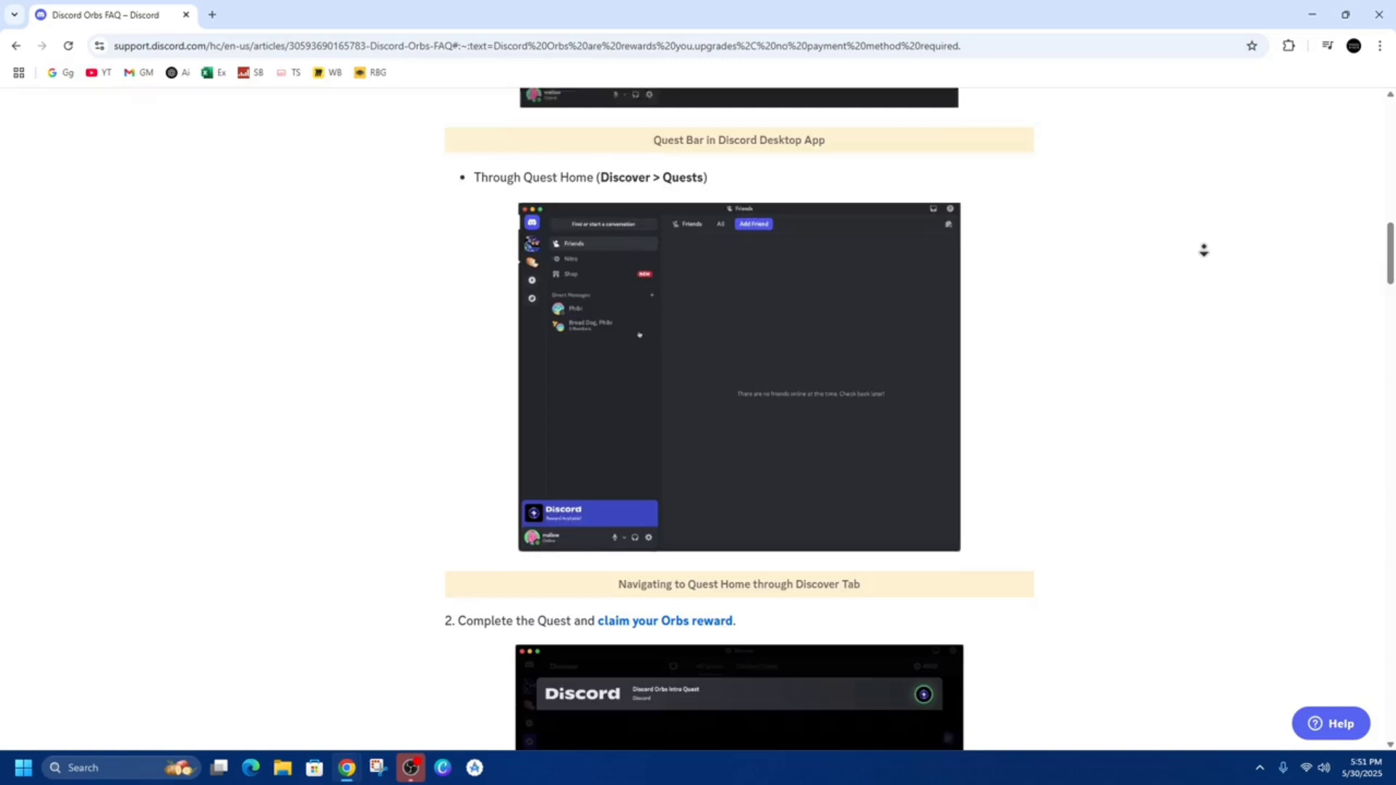
pyautogui.scroll(-3)
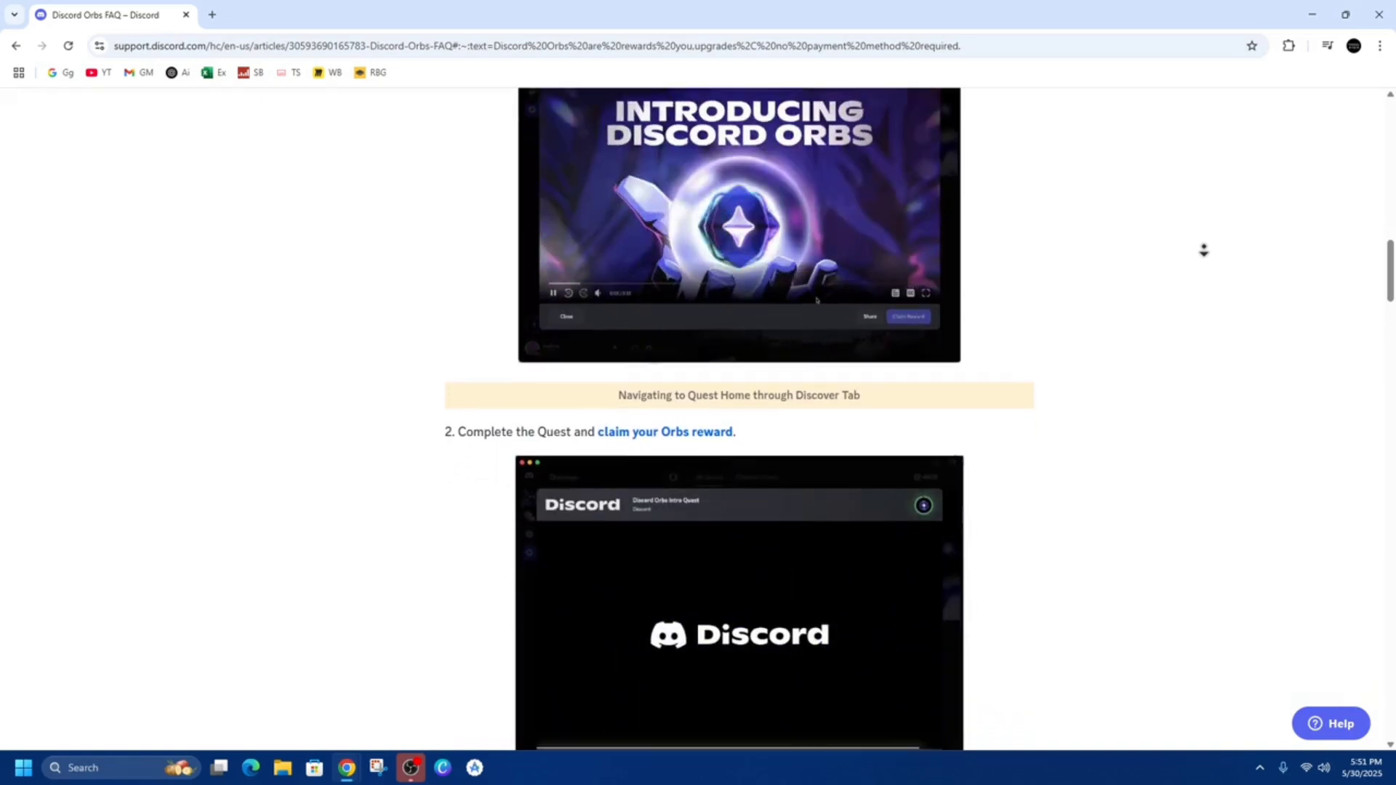
pyautogui.scroll(-3)
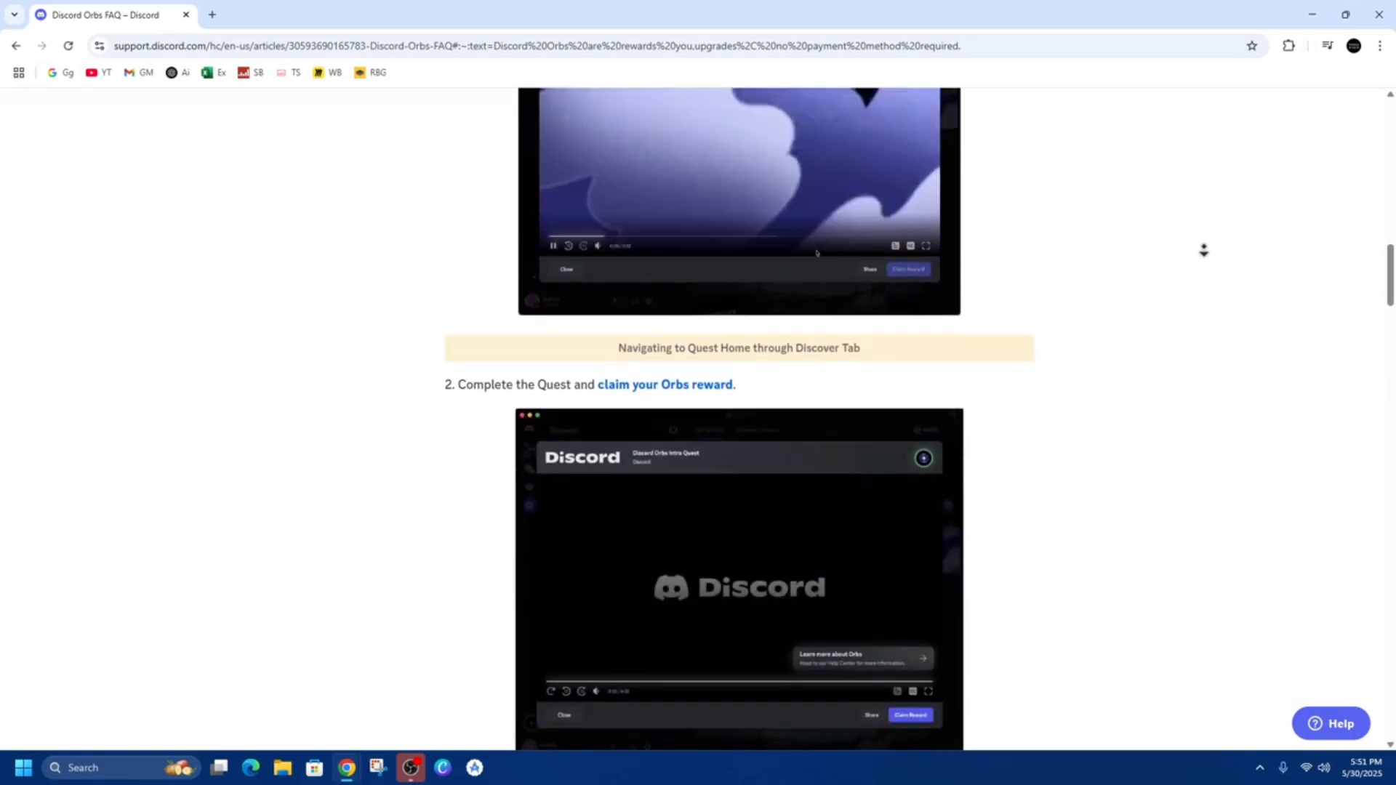
pyautogui.scroll(-3)
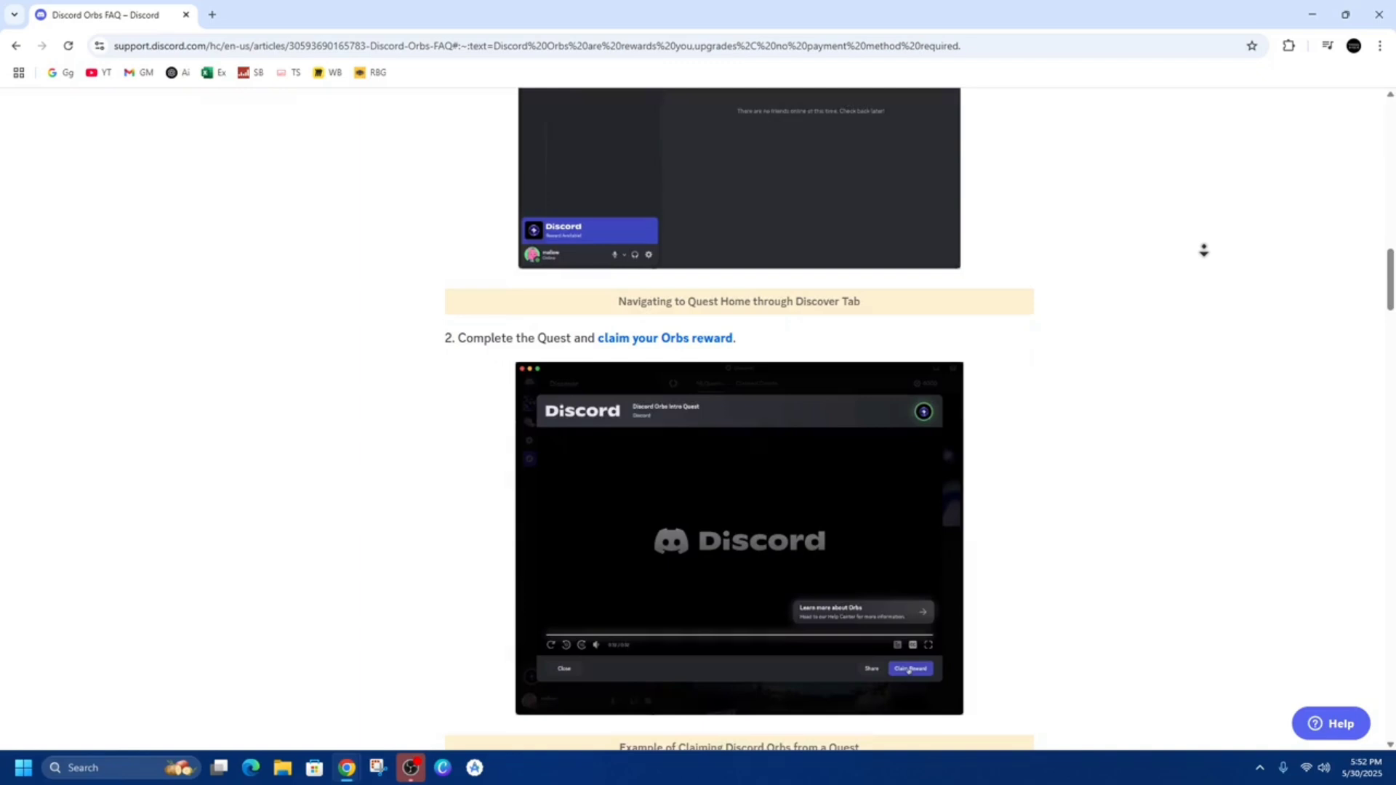
pyautogui.scroll(-3)
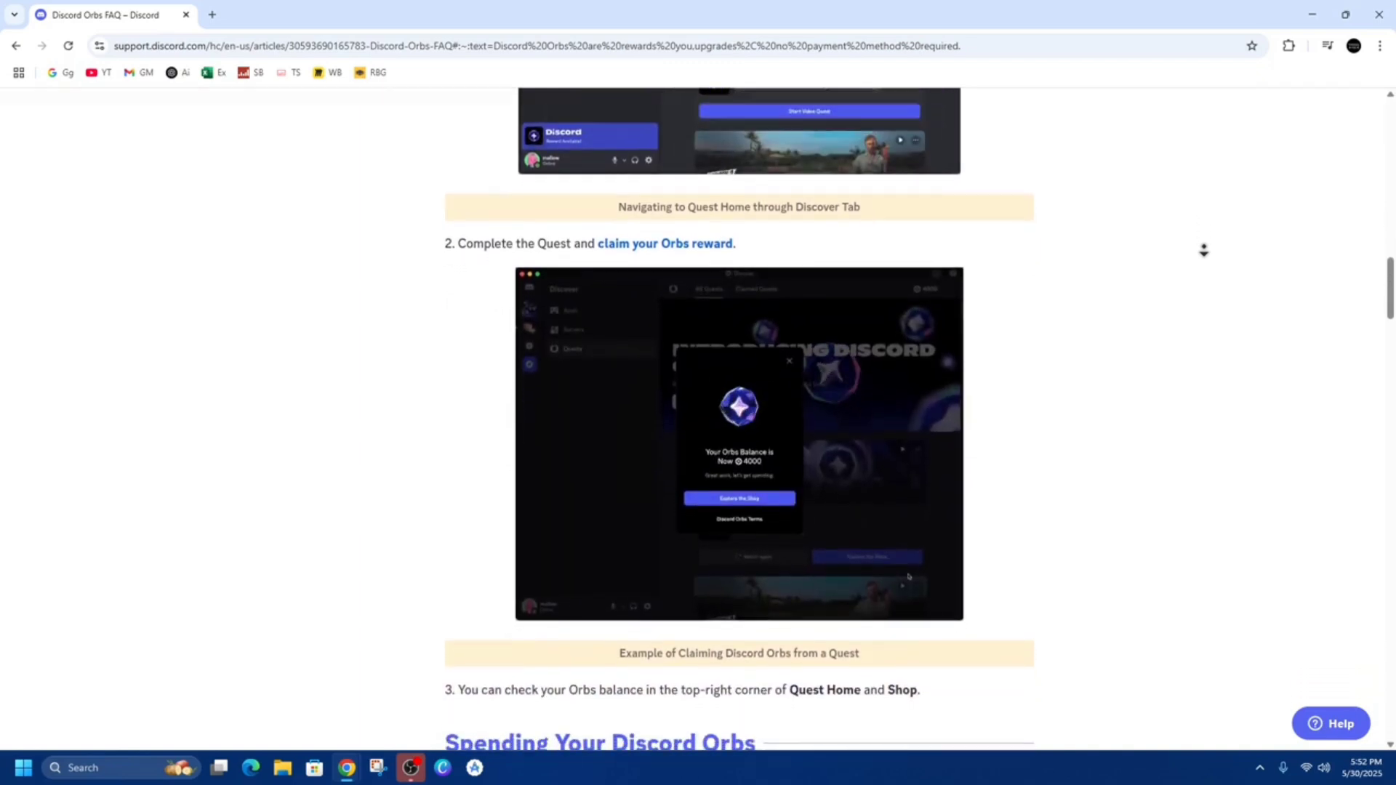
pyautogui.scroll(-3)
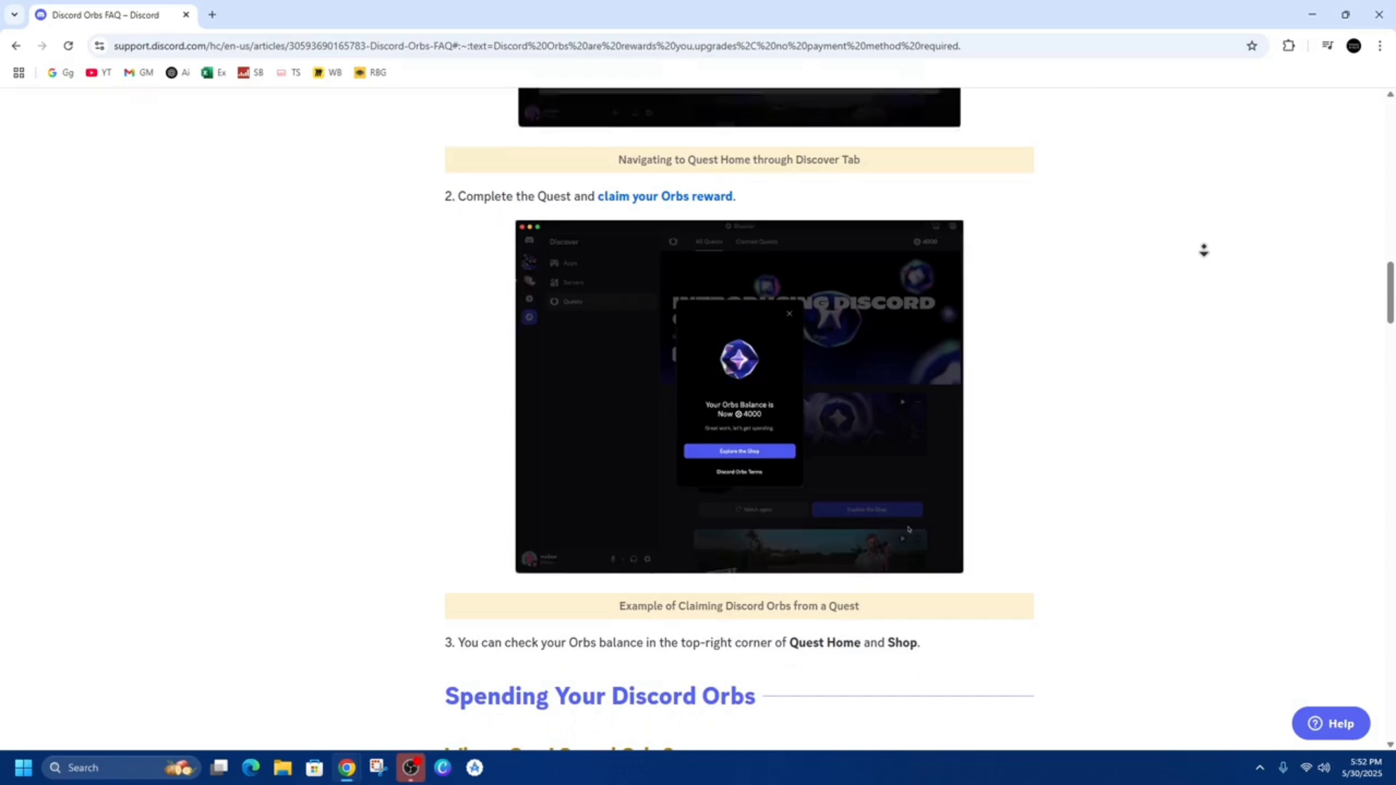
pyautogui.scroll(-3)
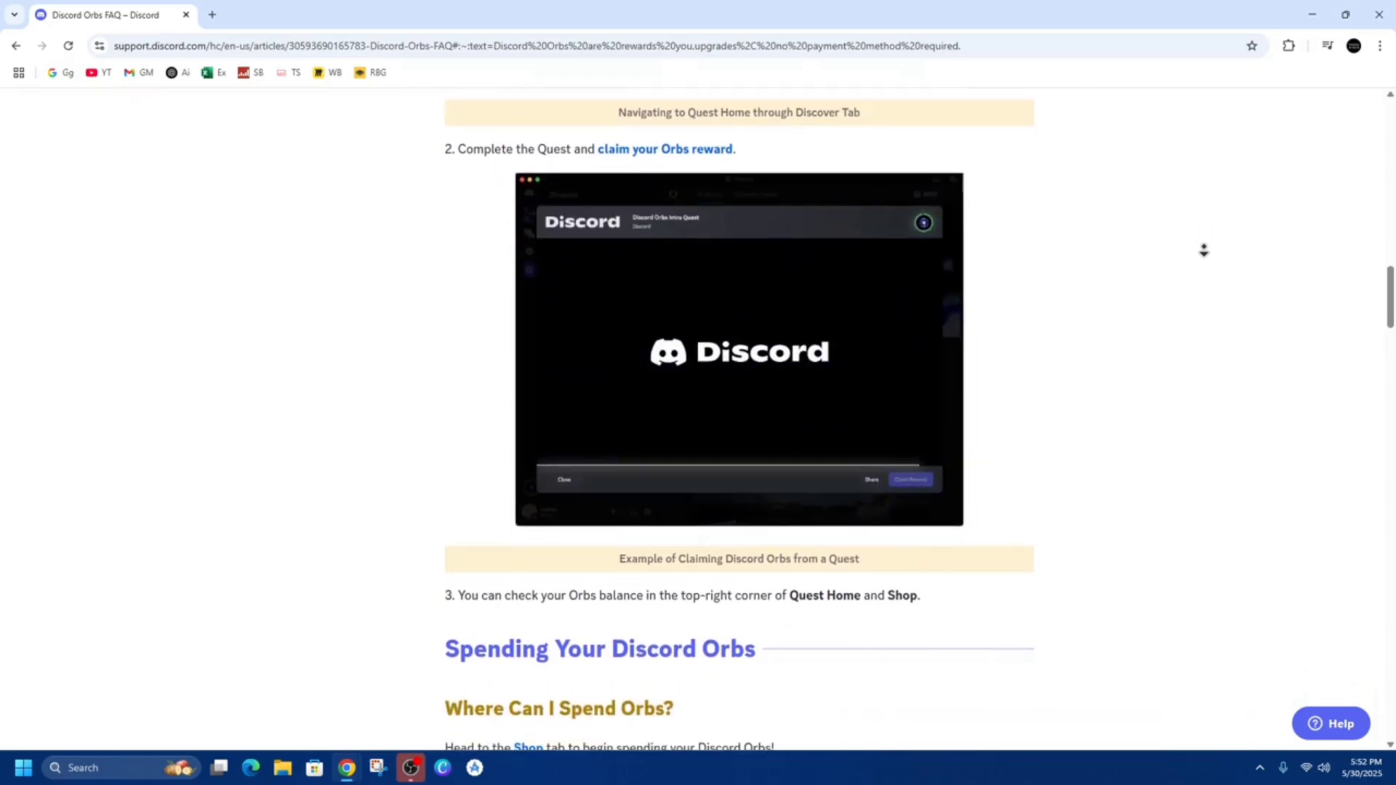
pyautogui.scroll(-3)
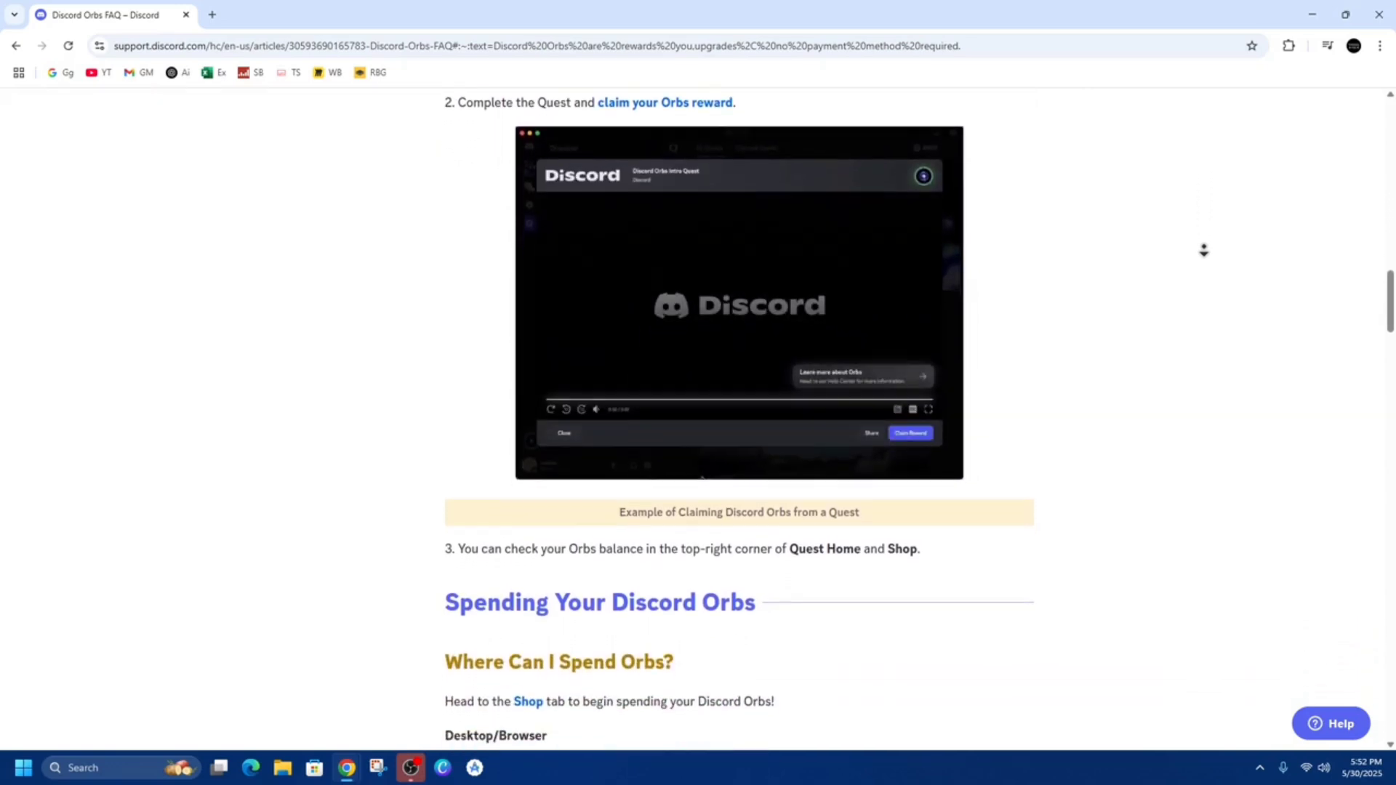
pyautogui.scroll(-3)
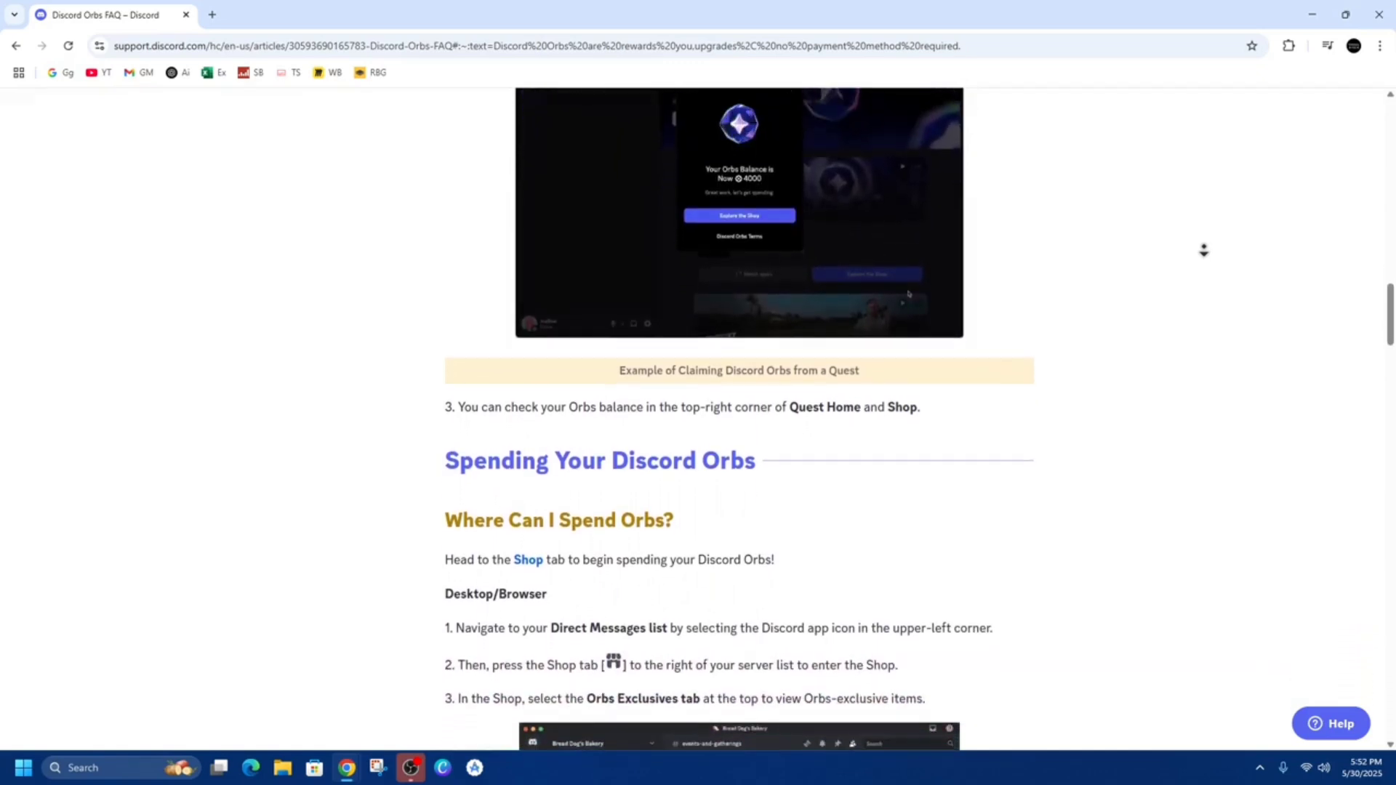
pyautogui.scroll(-3)
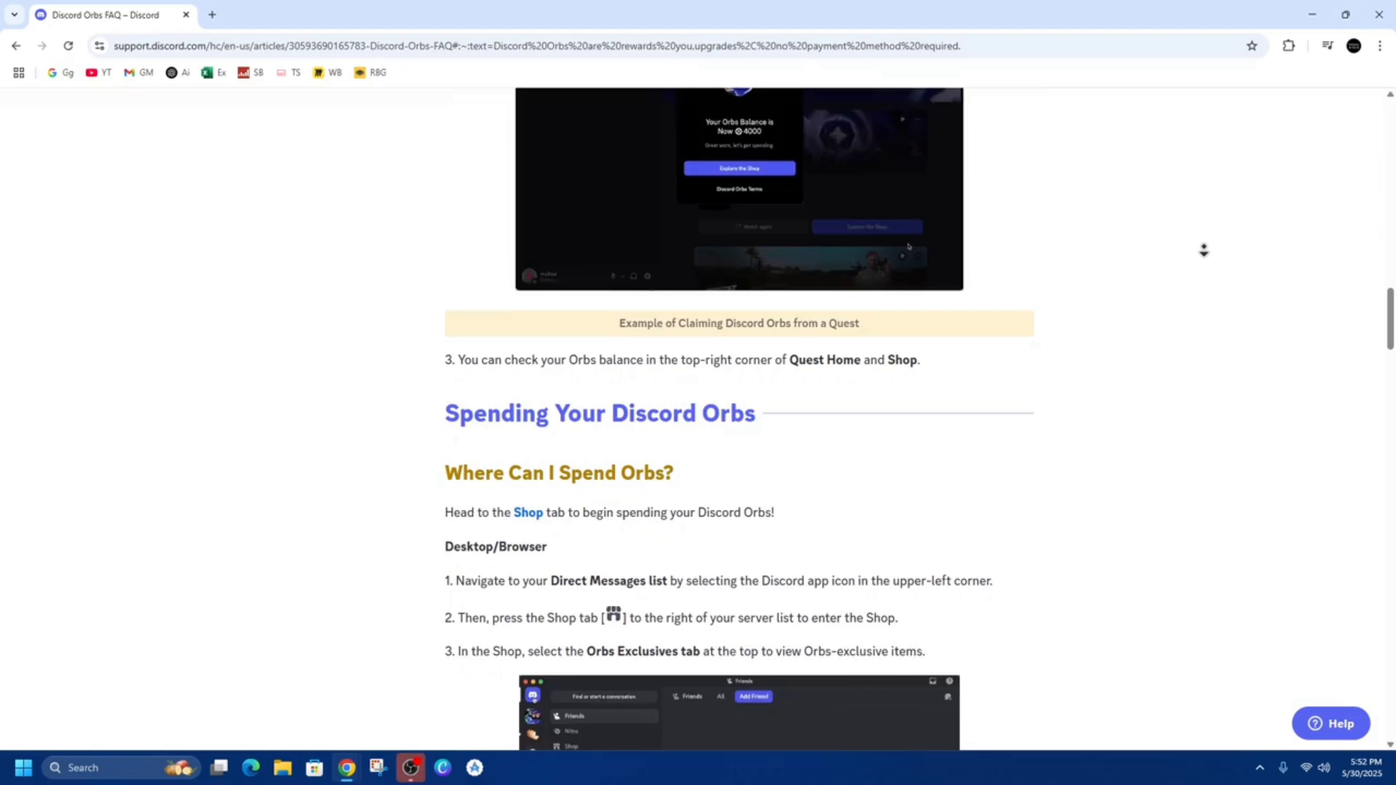
pyautogui.scroll(-3)
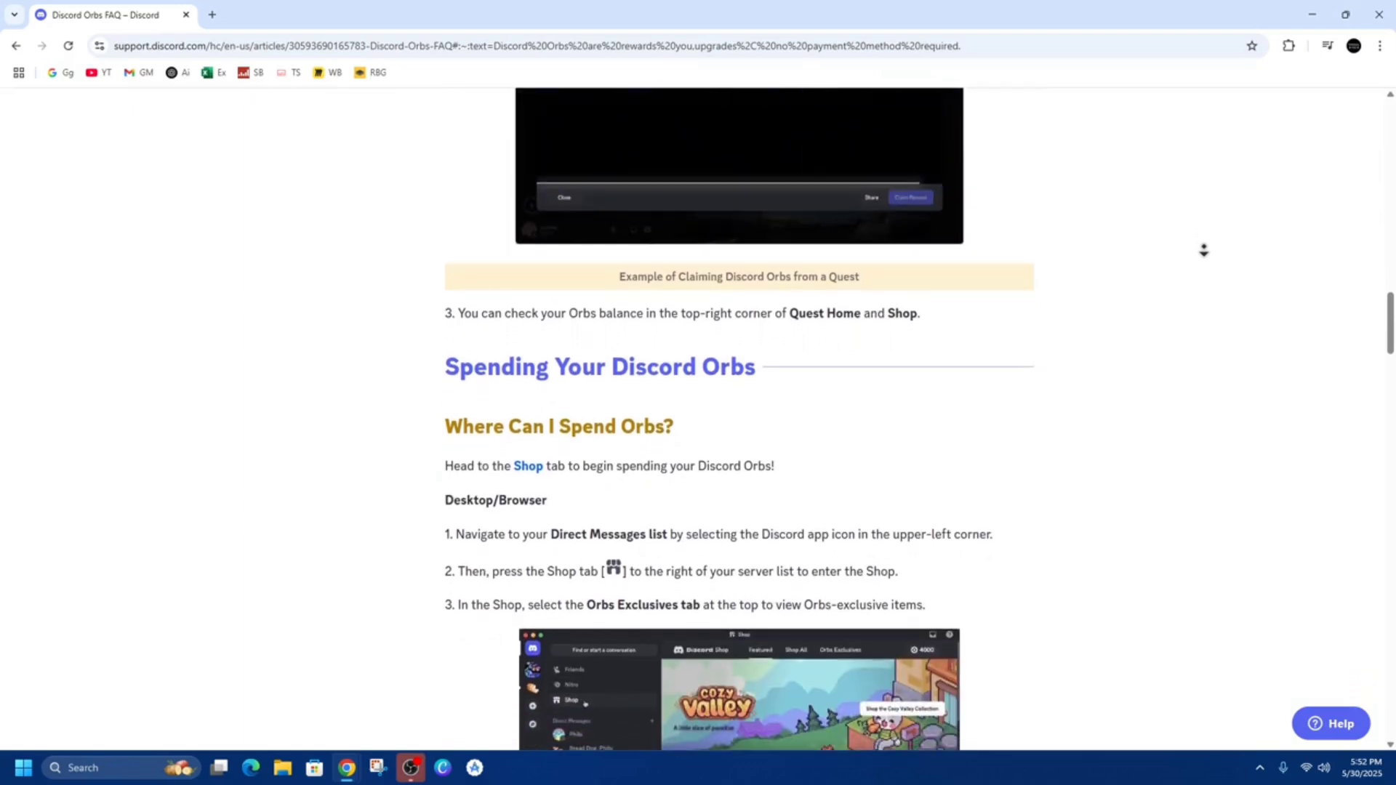
pyautogui.scroll(-3)
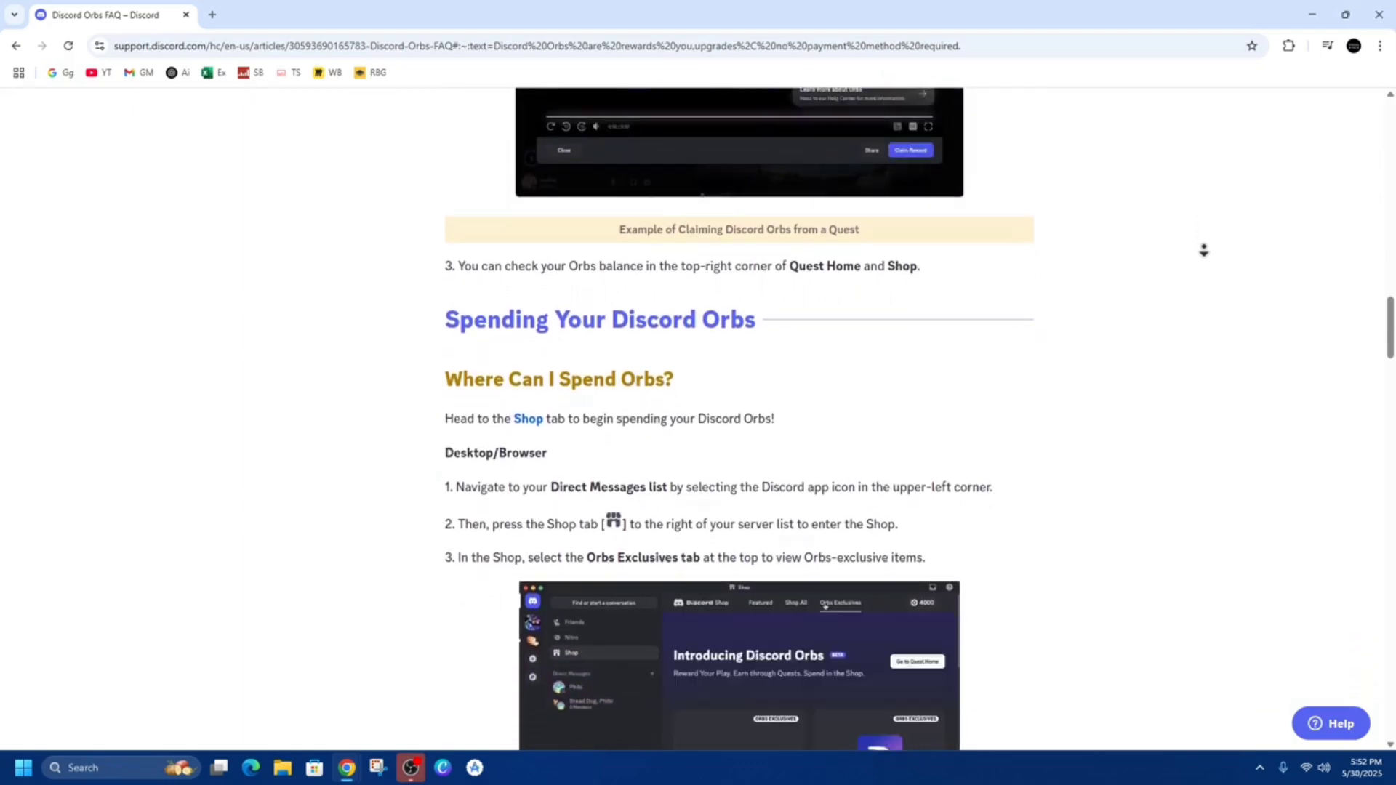
pyautogui.scroll(-3)
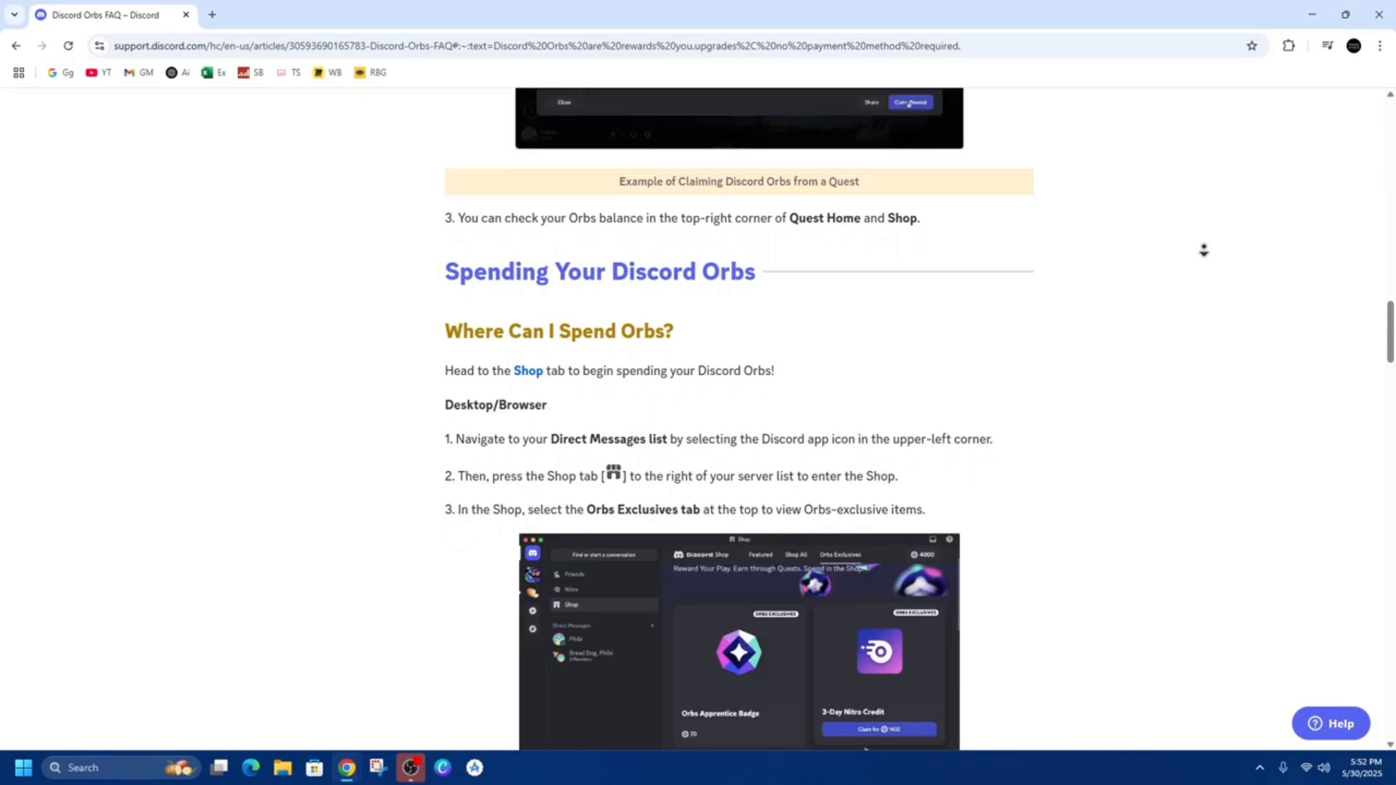
pyautogui.scroll(-3)
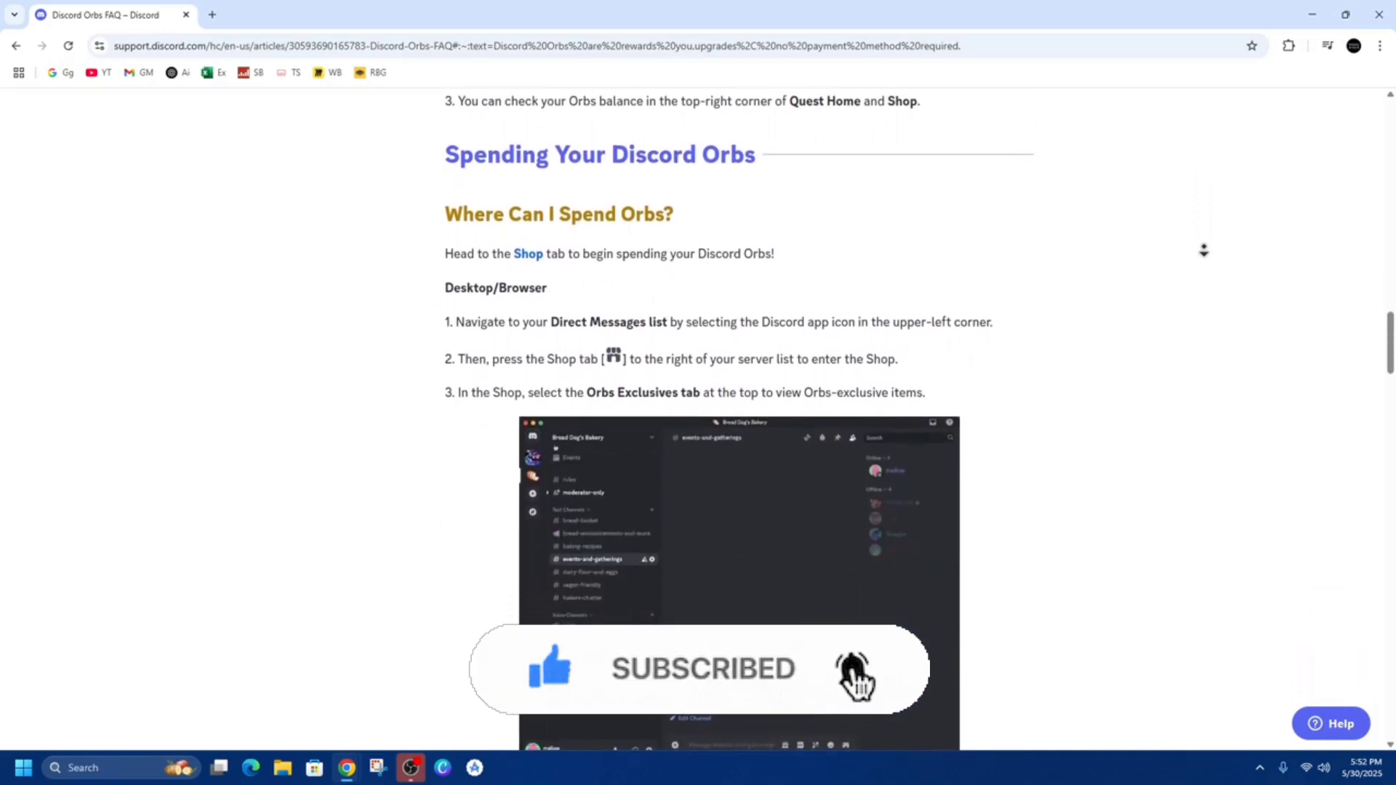
pyautogui.scroll(-3)
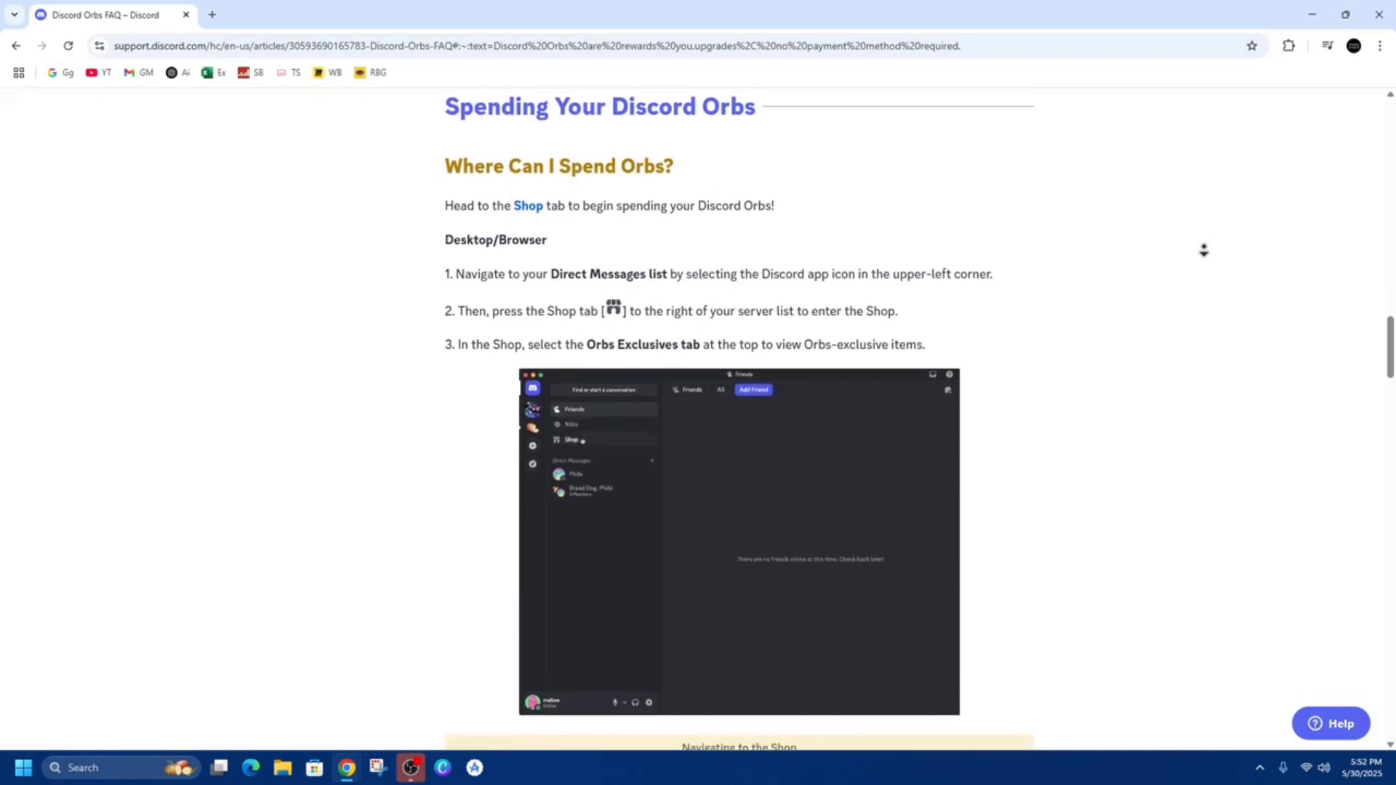
pyautogui.scroll(-3)
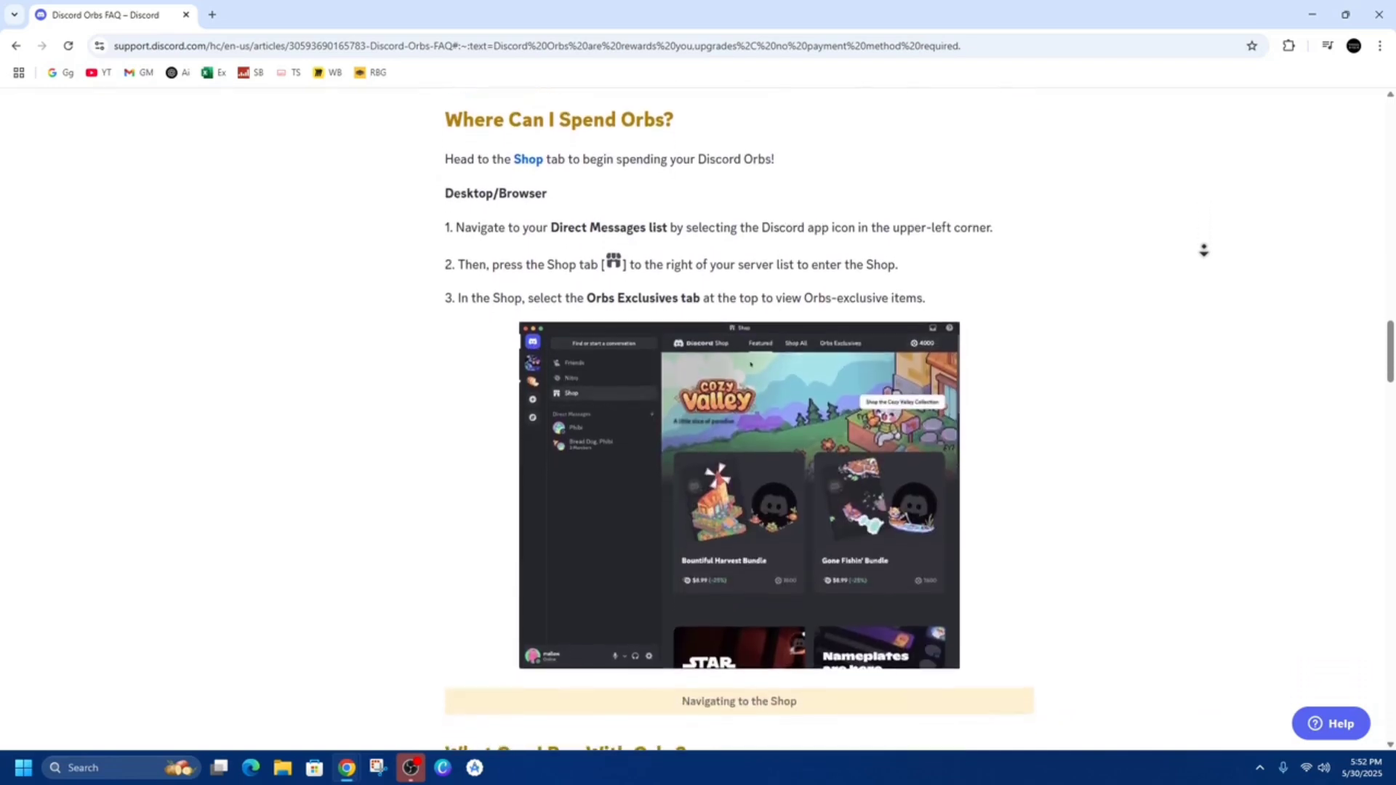